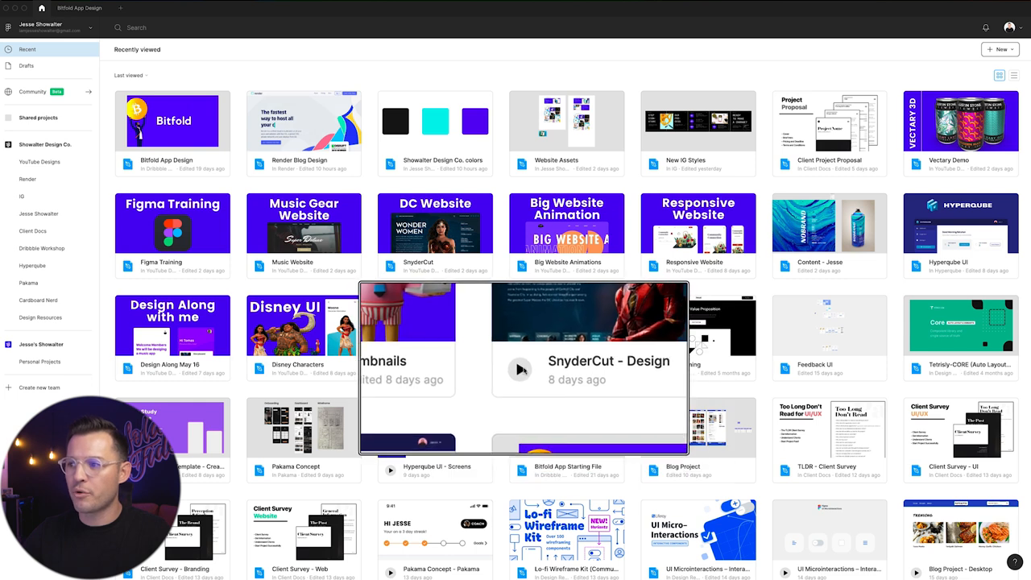
# - Start a new blank FigJam whiteboard from the Figma file browser
pyautogui.click(999, 49)
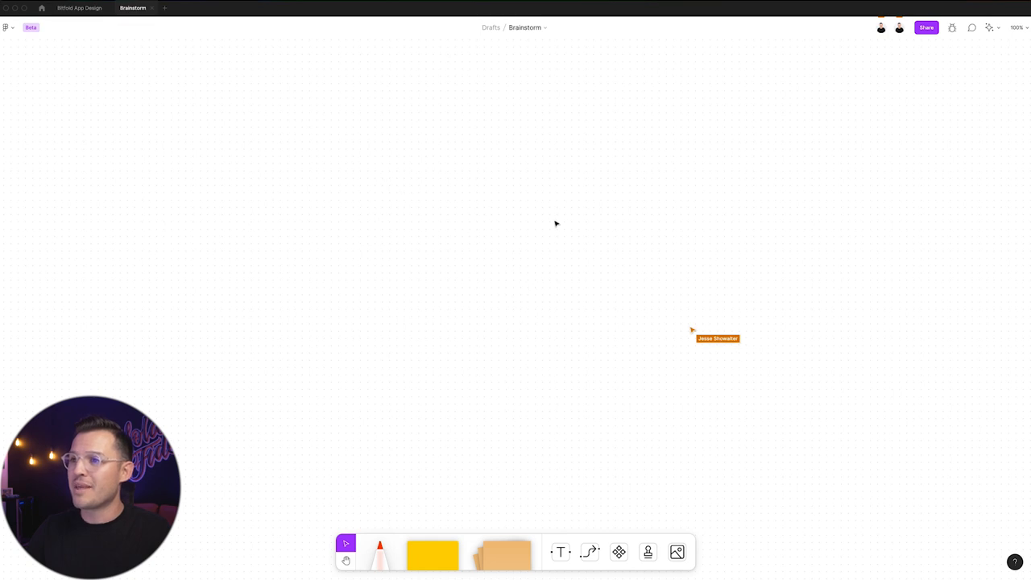
pyautogui.moveTo(534, 242)
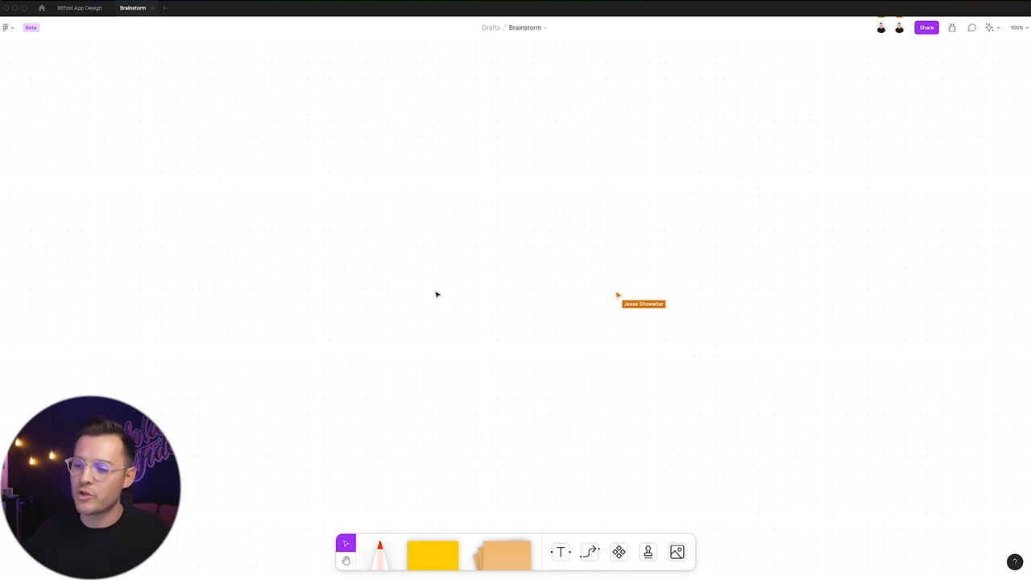
pyautogui.moveTo(345, 543)
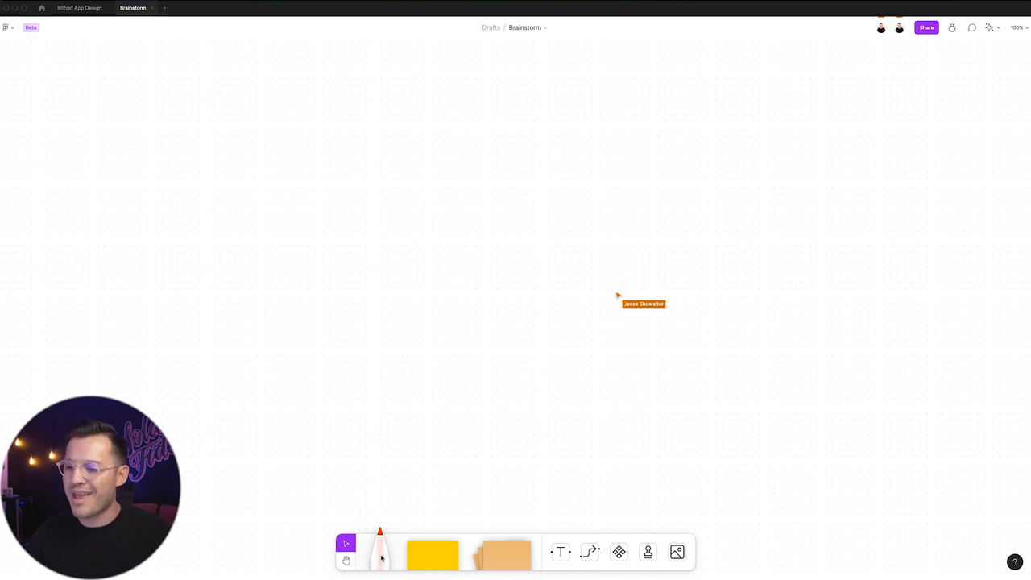
pyautogui.click(380, 555)
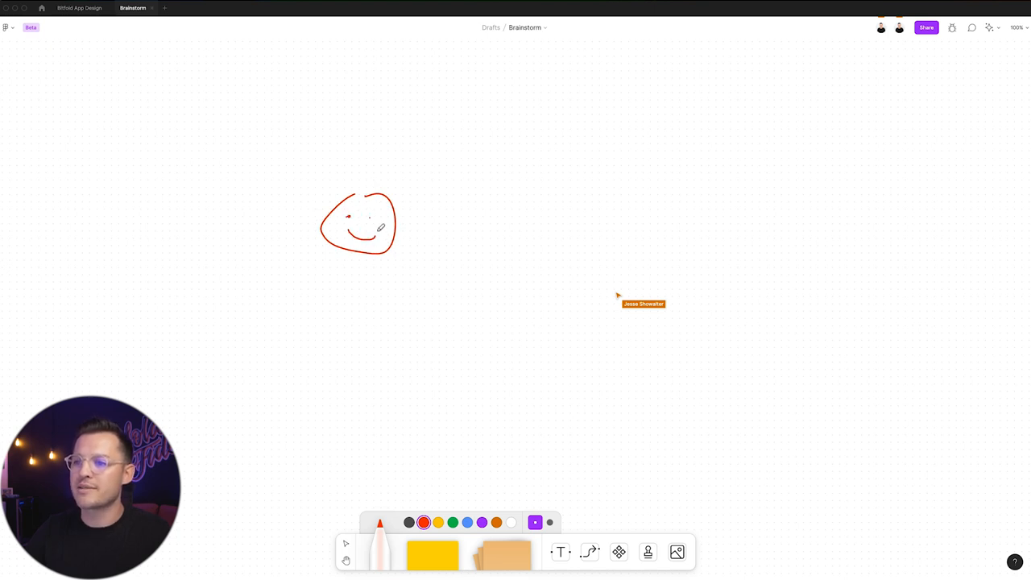
pyautogui.click(347, 543)
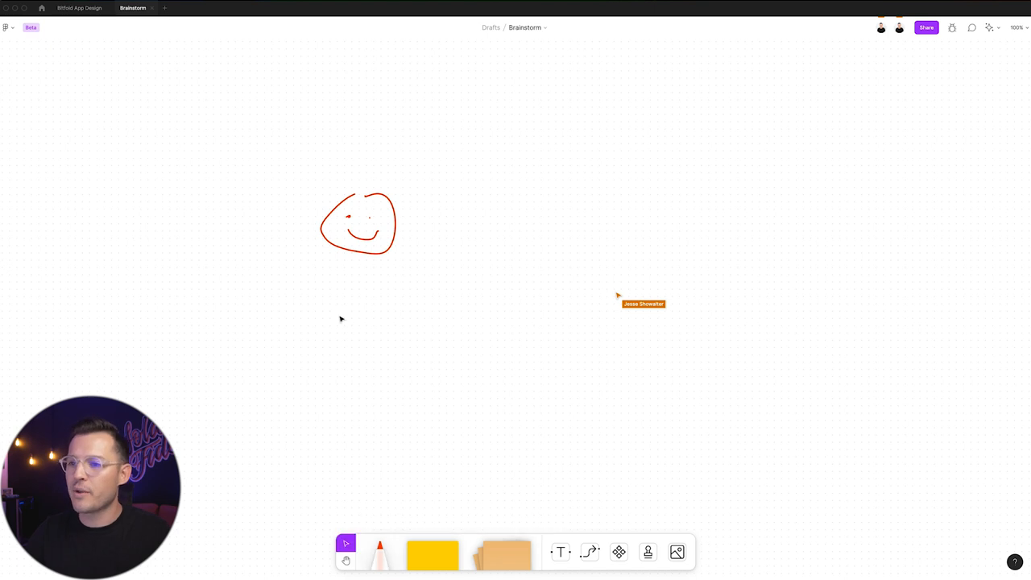
pyautogui.click(358, 222)
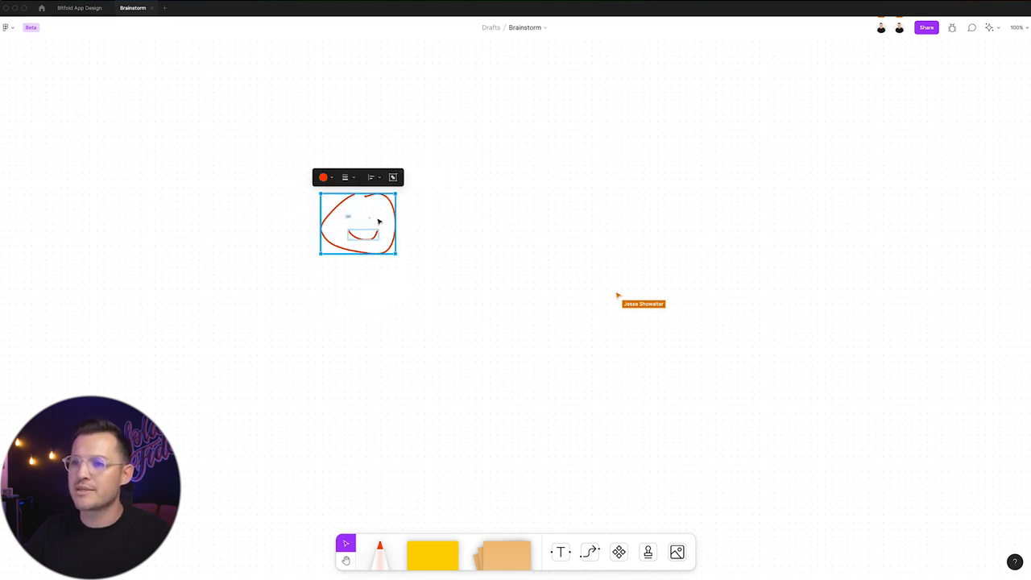
pyautogui.moveTo(393, 178)
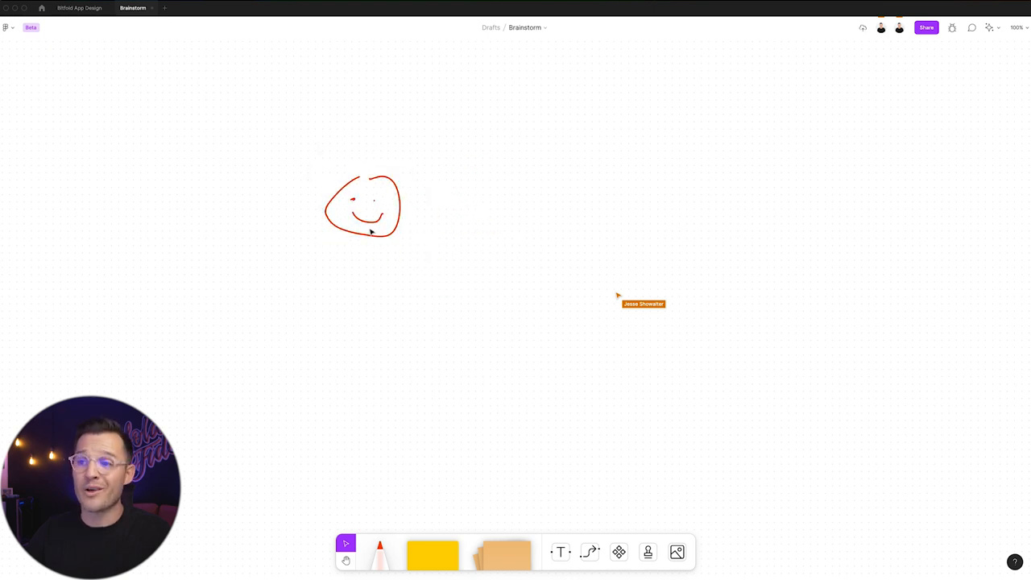
pyautogui.click(363, 206)
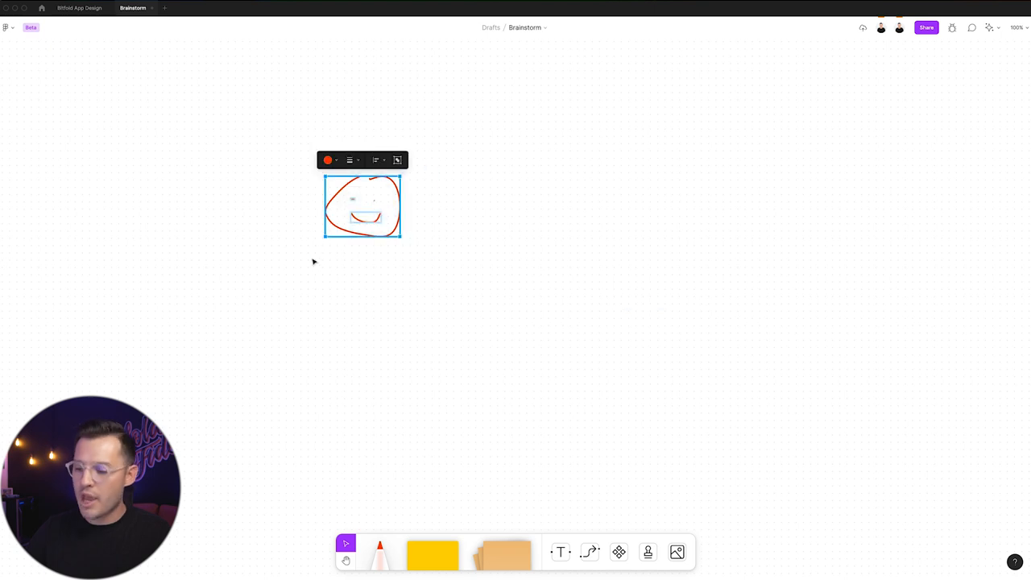
pyautogui.press('Delete')
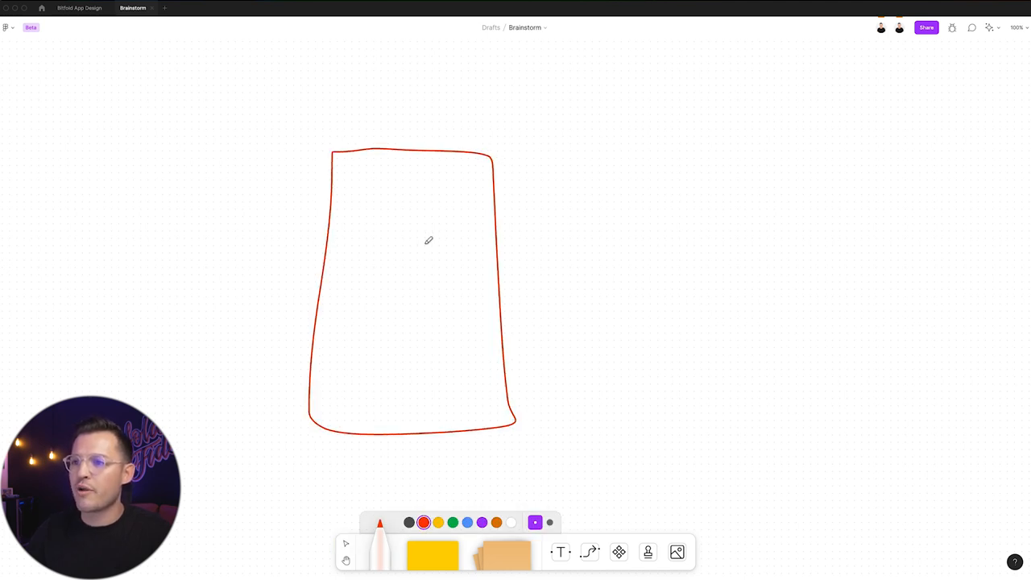
pyautogui.moveTo(583, 129); pyautogui.dragTo(782, 422)
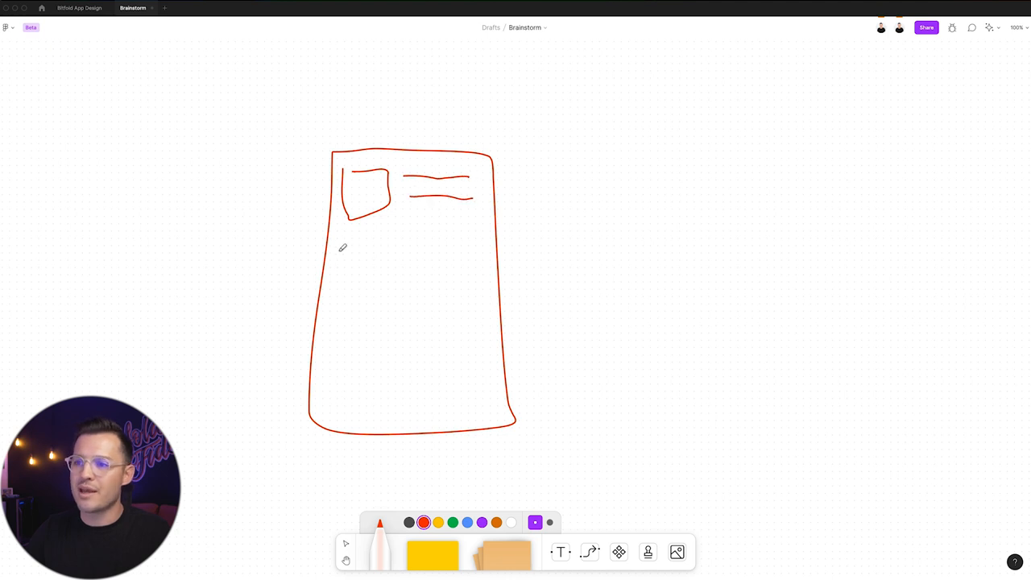
pyautogui.moveTo(338, 252); pyautogui.dragTo(480, 282)
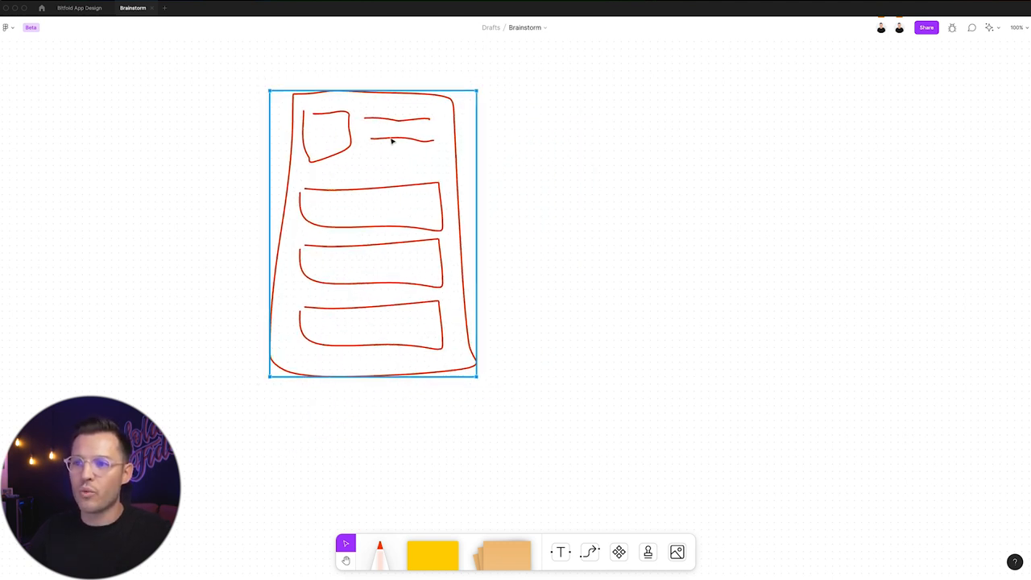
pyautogui.press('Delete')
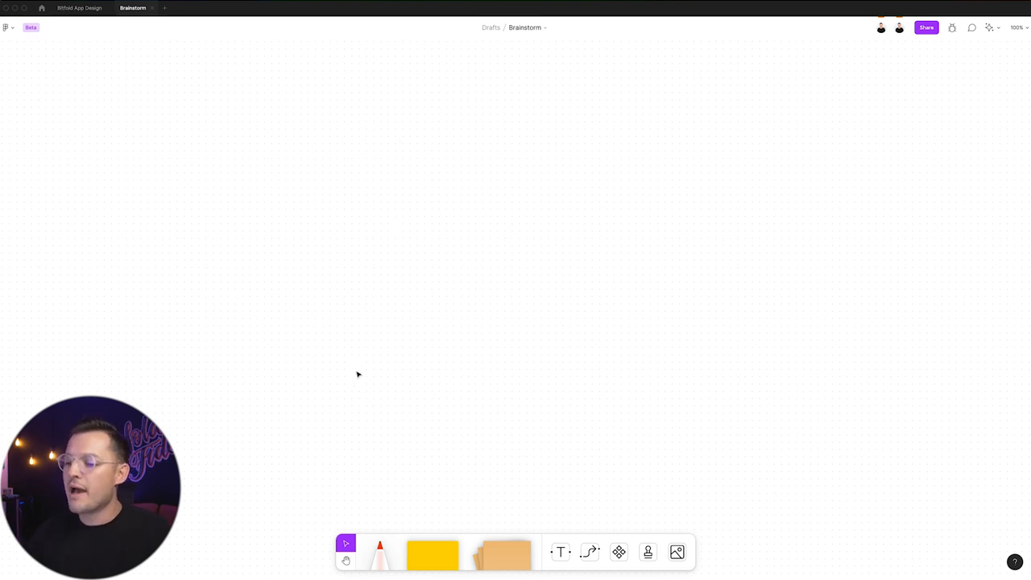
# - Place a square labelled 'Splash Screen', stretch it into a tall yellow rectangle and shift it left
pyautogui.click(432, 554)
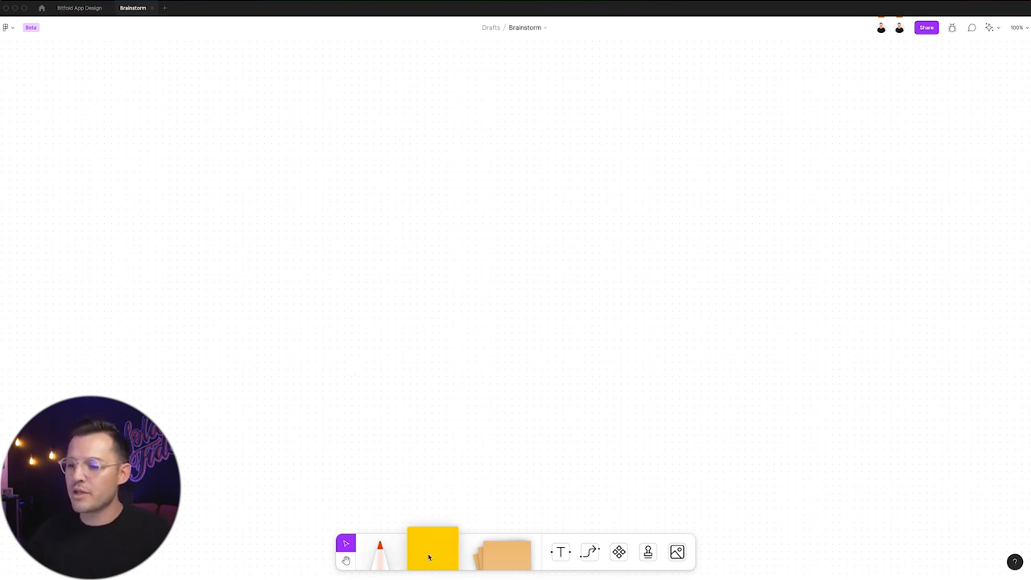
pyautogui.moveTo(432, 551)
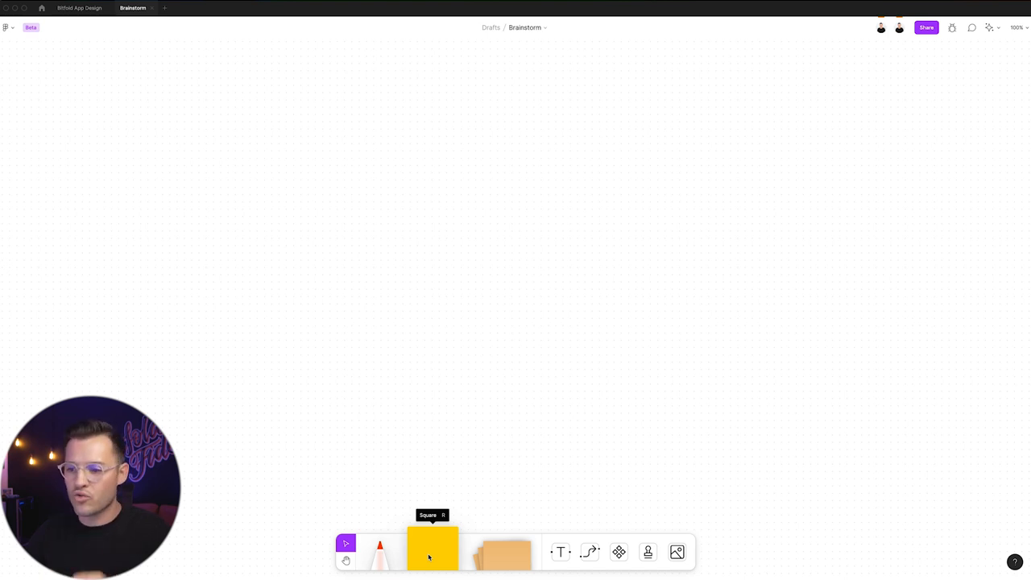
pyautogui.click(432, 550)
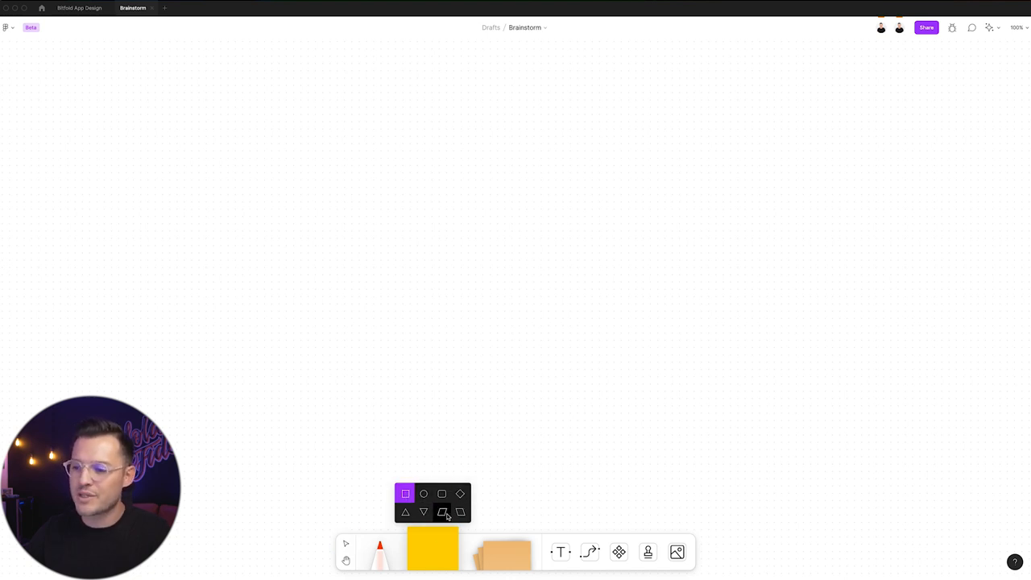
pyautogui.moveTo(461, 493)
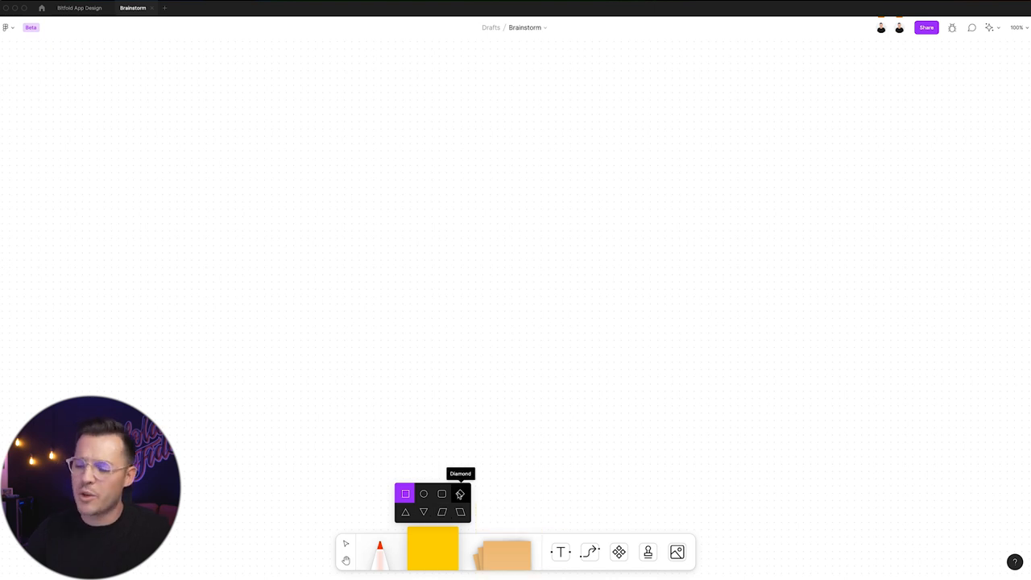
pyautogui.moveTo(406, 493)
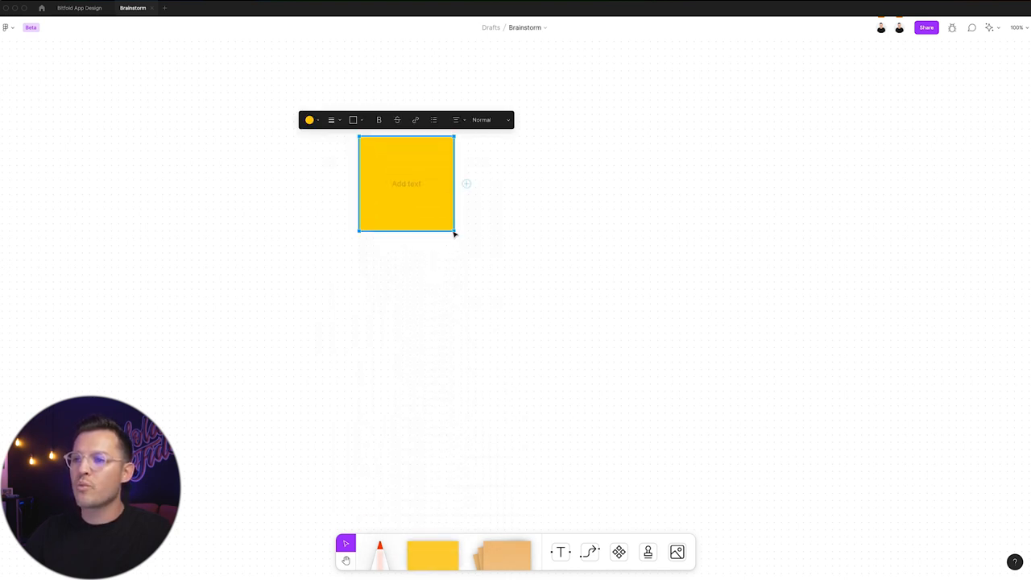
pyautogui.write('Splash')
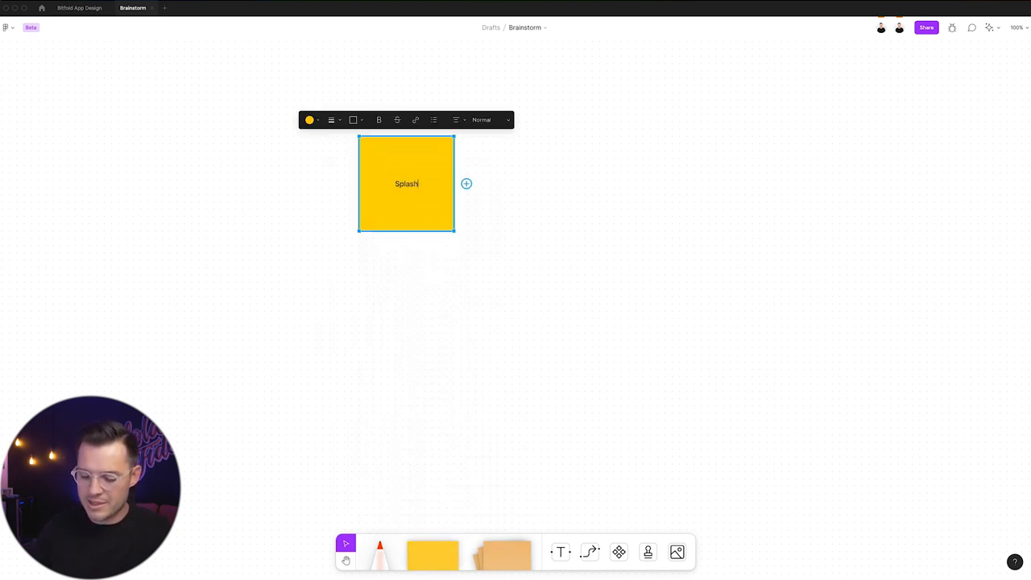
pyautogui.write('Screen')
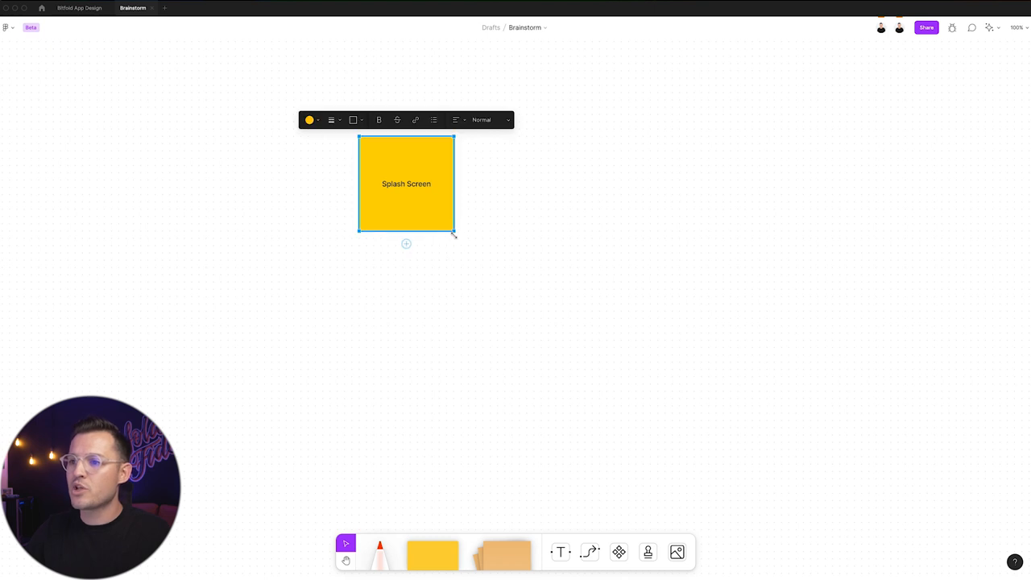
pyautogui.moveTo(455, 232); pyautogui.dragTo(479, 255)
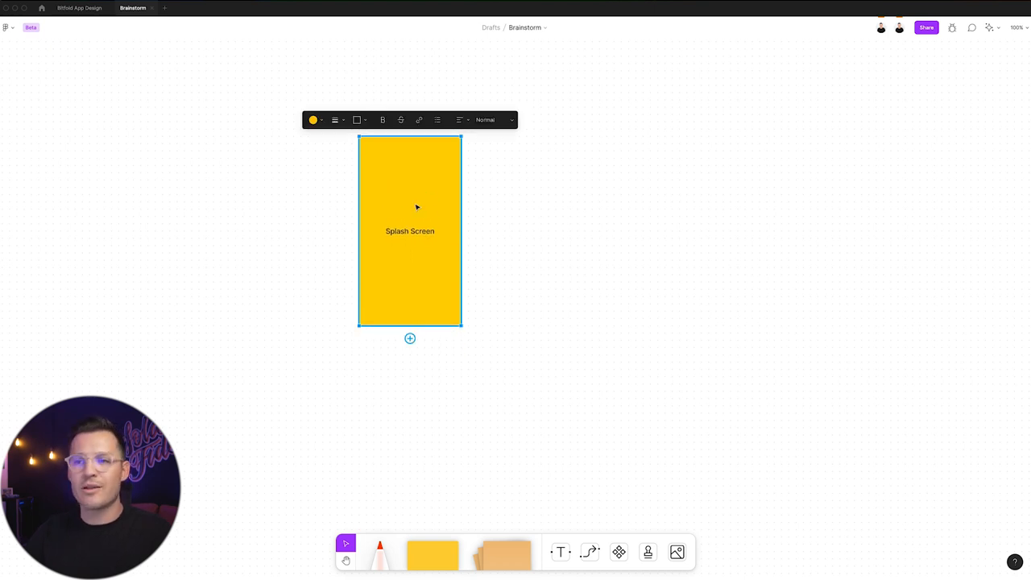
pyautogui.moveTo(409, 232); pyautogui.dragTo(358, 245)
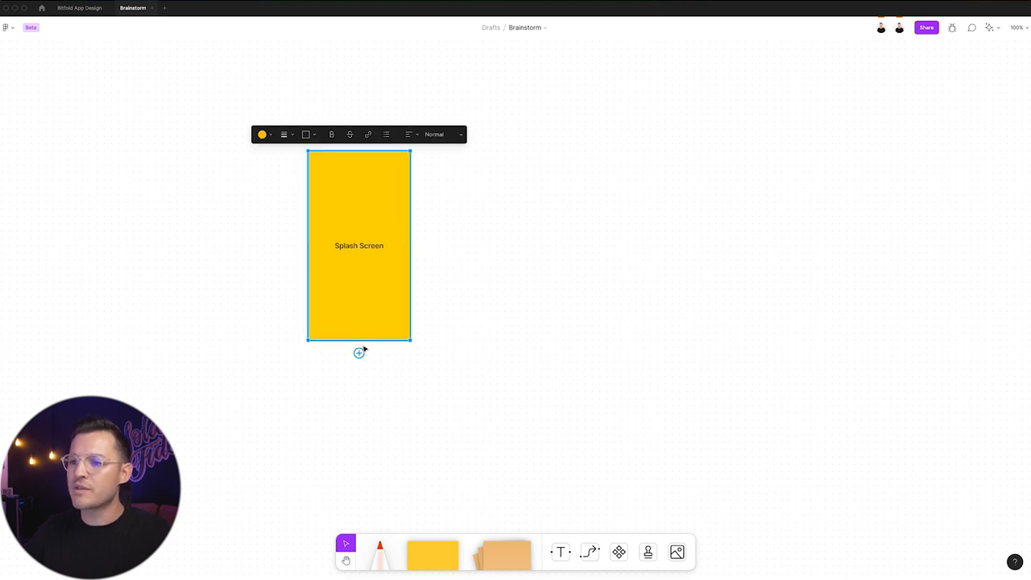
pyautogui.moveTo(430, 209)
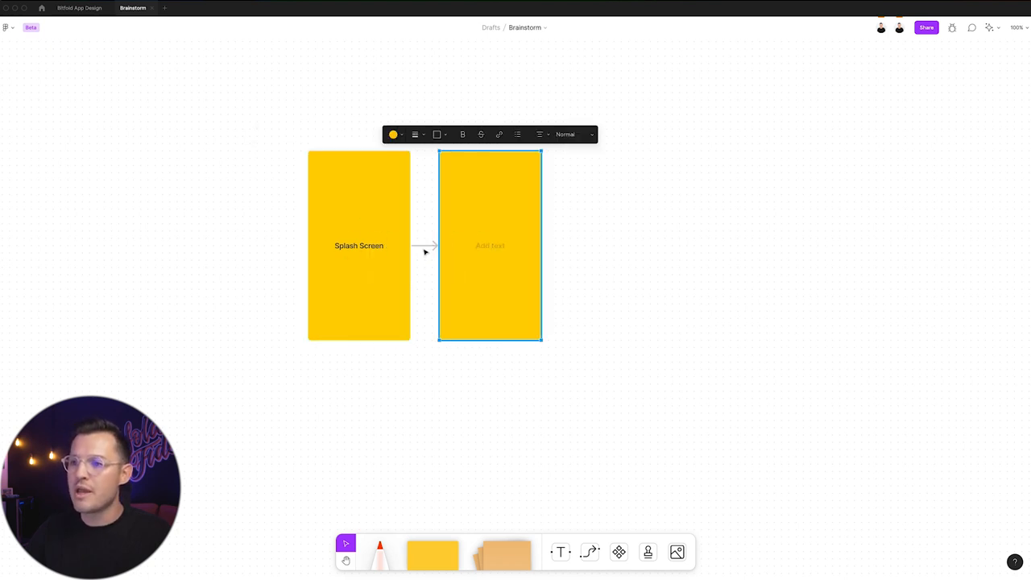
# - Line the new connected rectangle beside Splash Screen, label it 'onboarding' and recolour it green
pyautogui.moveTo(489, 245); pyautogui.dragTo(528, 204)
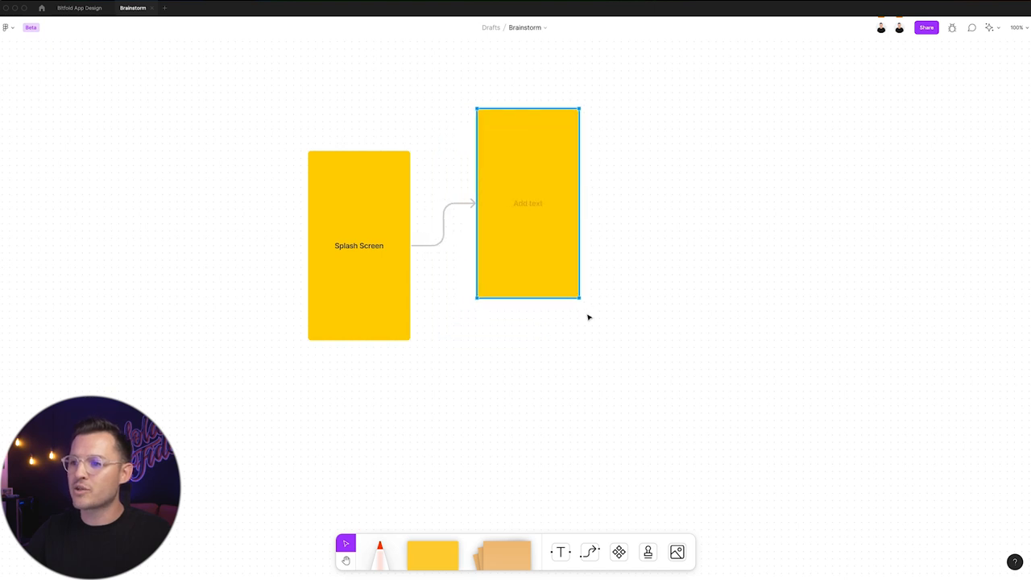
pyautogui.moveTo(528, 203); pyautogui.dragTo(509, 249)
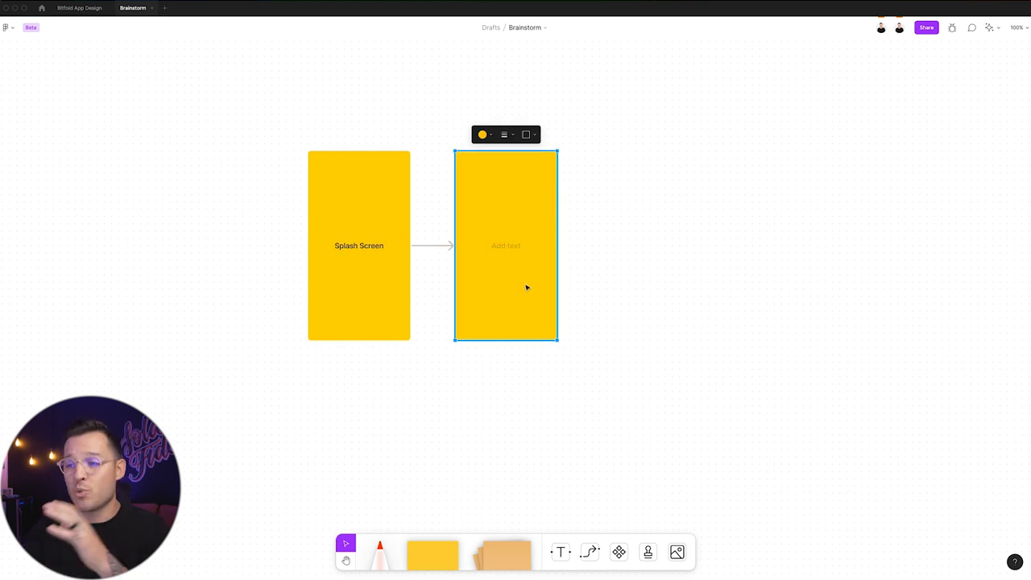
pyautogui.write('pri')
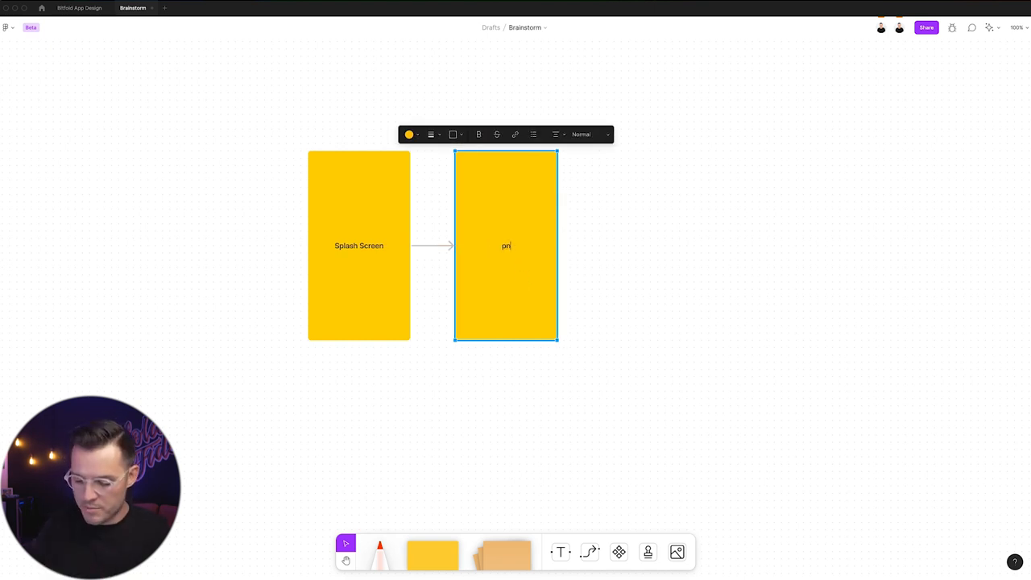
pyautogui.write('nboarding')
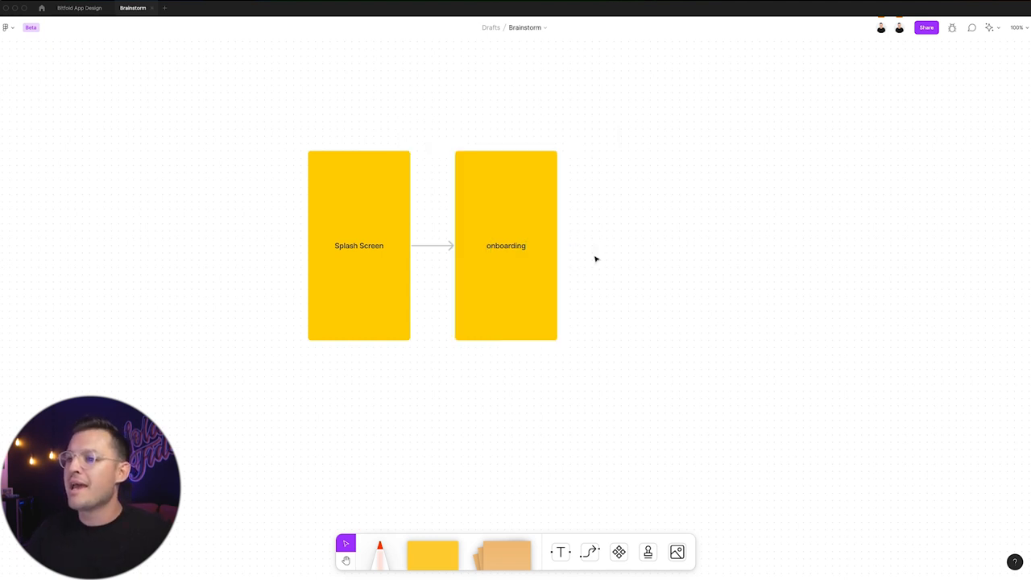
pyautogui.click(506, 245)
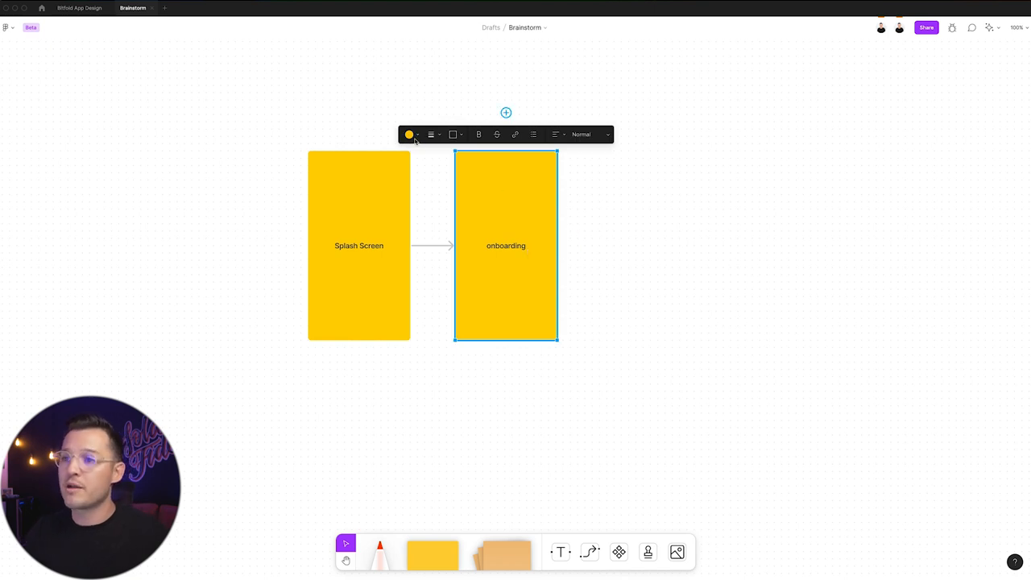
pyautogui.click(409, 135)
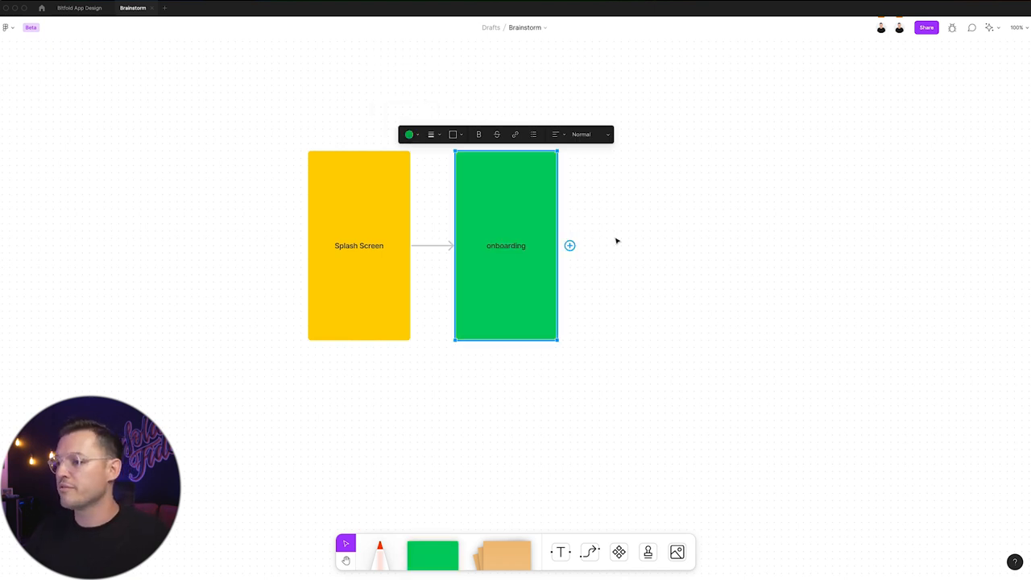
pyautogui.moveTo(441, 245)
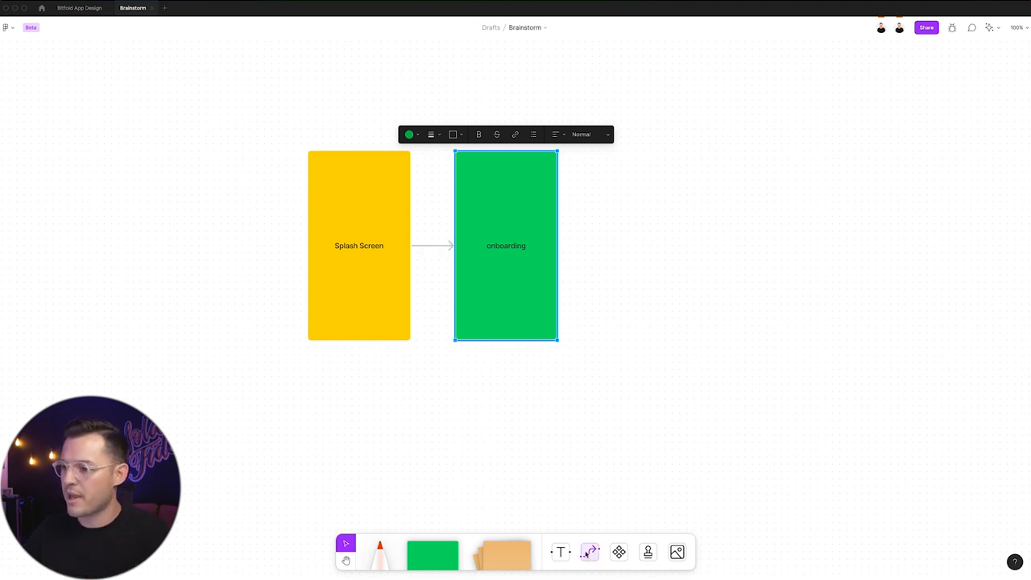
pyautogui.moveTo(590, 551)
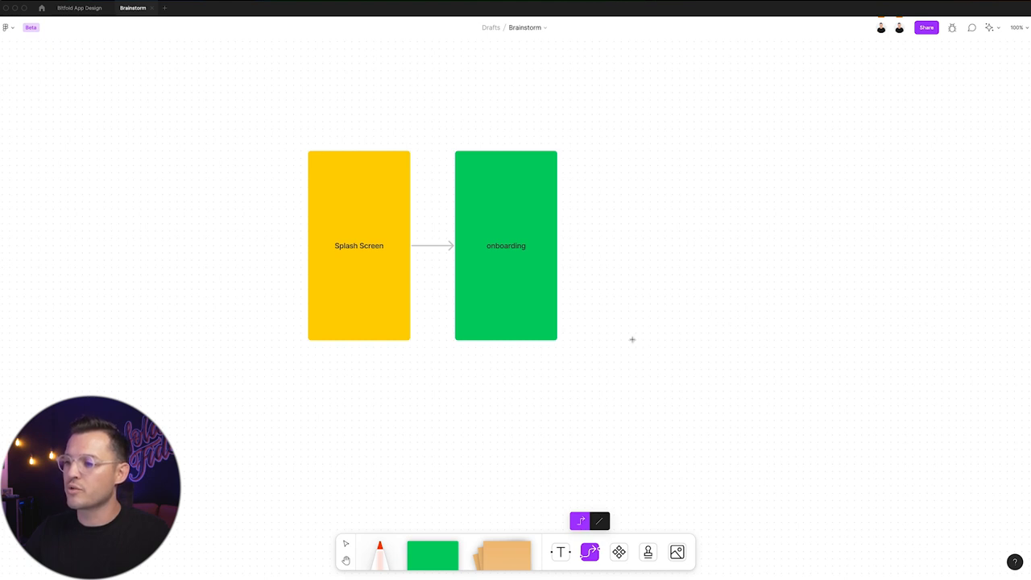
pyautogui.moveTo(632, 355)
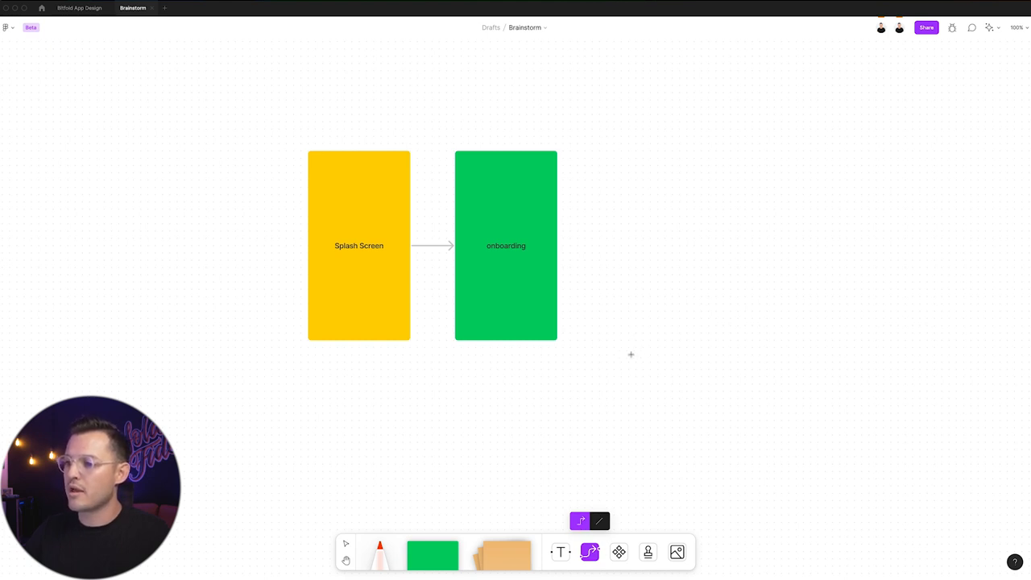
# - Draw a connector from onboarding's right side and raise its end so the line bends
pyautogui.moveTo(620, 348); pyautogui.dragTo(809, 348)
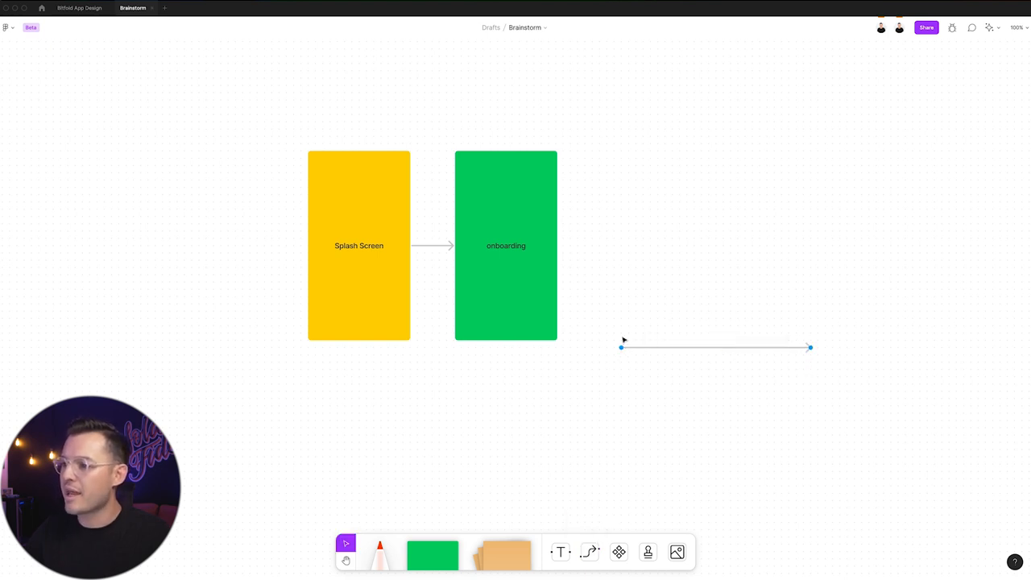
pyautogui.moveTo(620, 348); pyautogui.dragTo(556, 245)
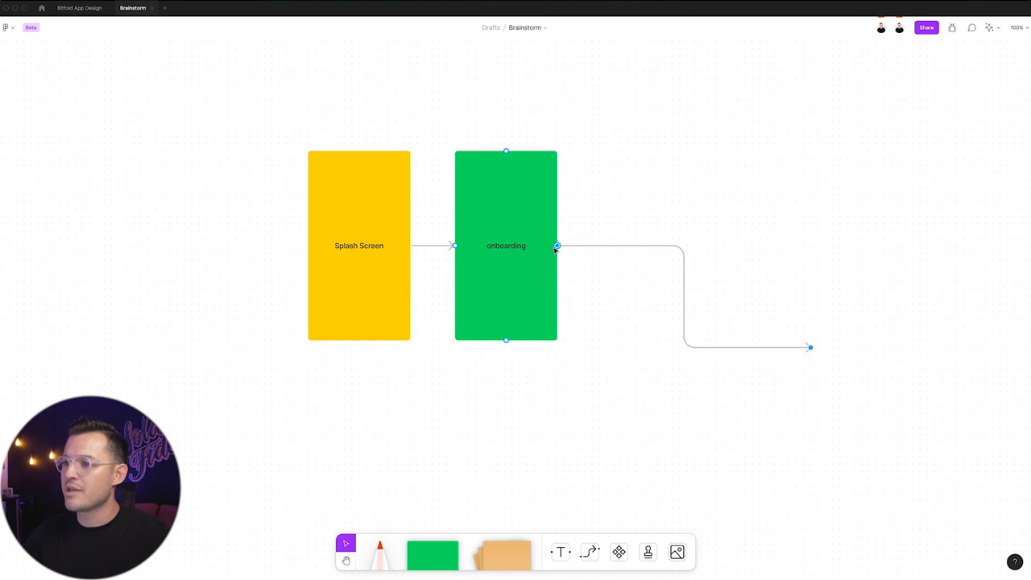
pyautogui.moveTo(809, 348); pyautogui.dragTo(739, 180)
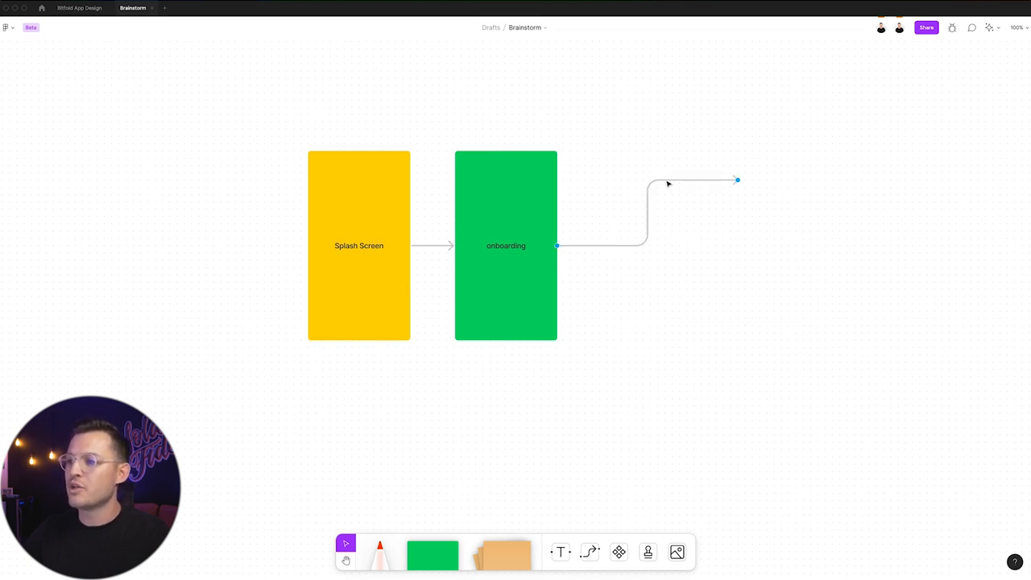
pyautogui.moveTo(506, 245); pyautogui.dragTo(469, 196)
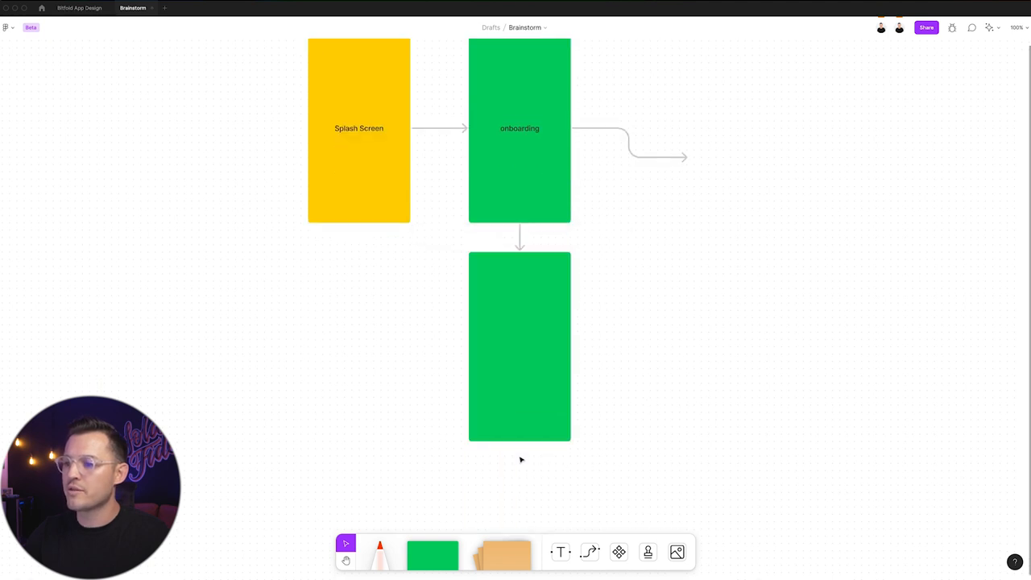
# - Add another linked green screen below onboarding using its + handle
pyautogui.click(519, 346)
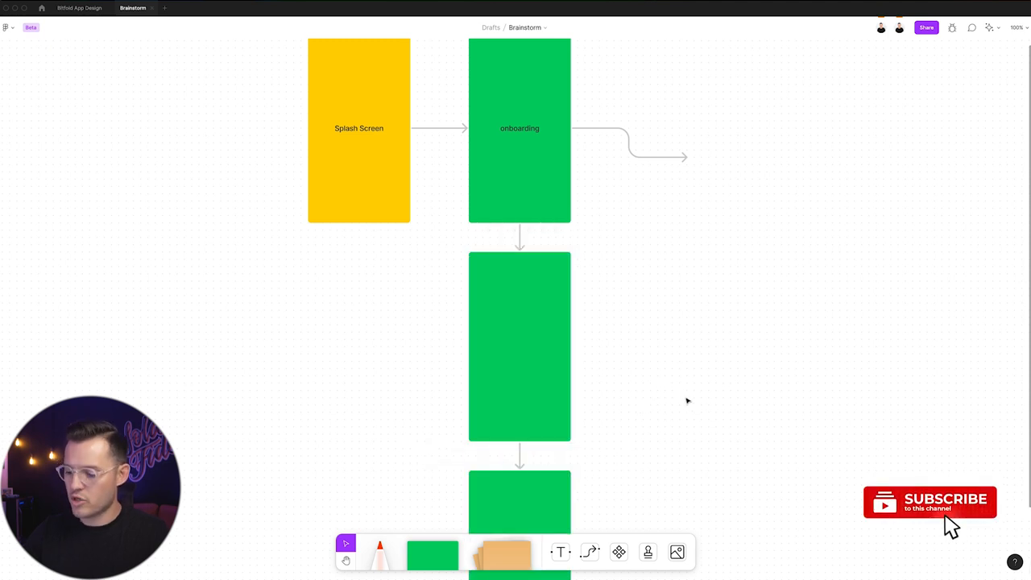
pyautogui.scroll(-3)
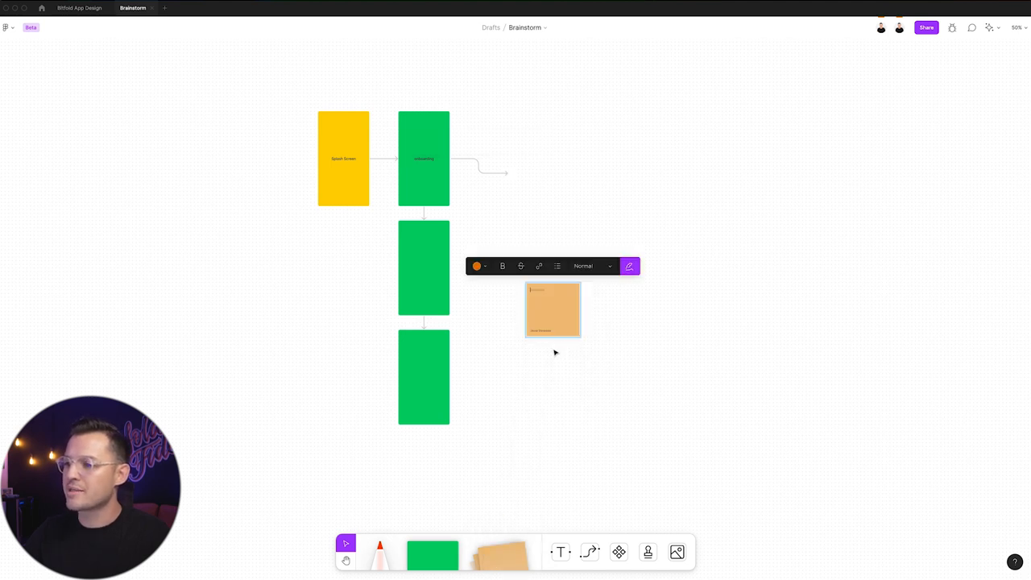
# - Write 'asdf' on the orange sticky note and move it onto the second green screen
pyautogui.click(477, 266)
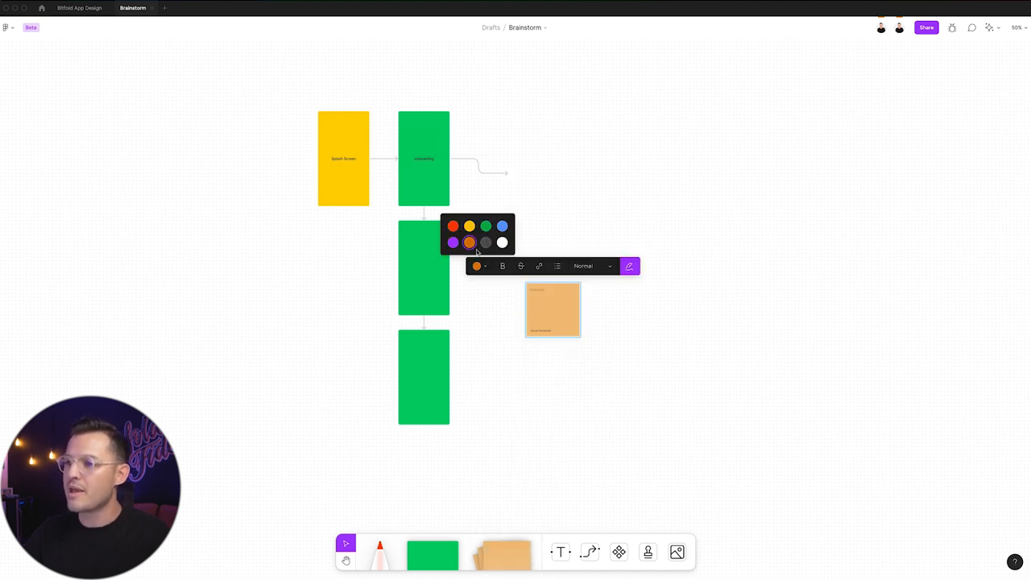
pyautogui.click(553, 316)
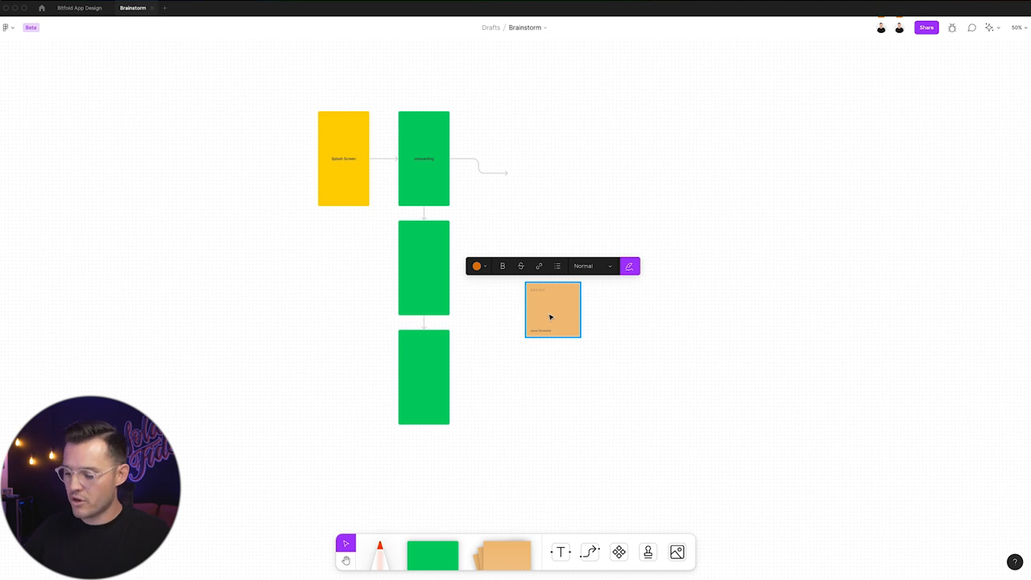
pyautogui.write('asdflkasjdklsajdlkjaslk djaskl jdlasdlkadlsa dlkajs dlkasjl')
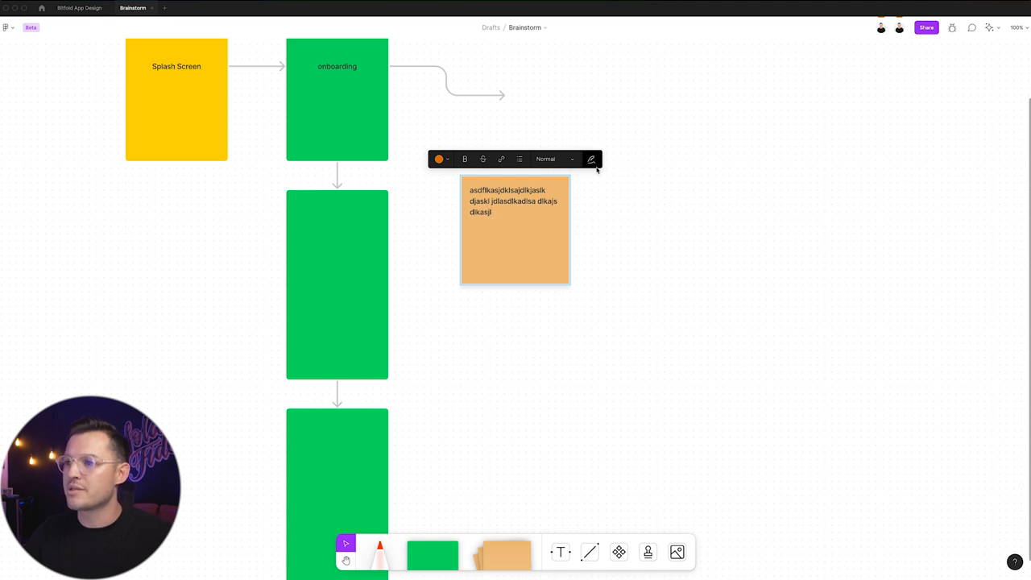
pyautogui.click(593, 160)
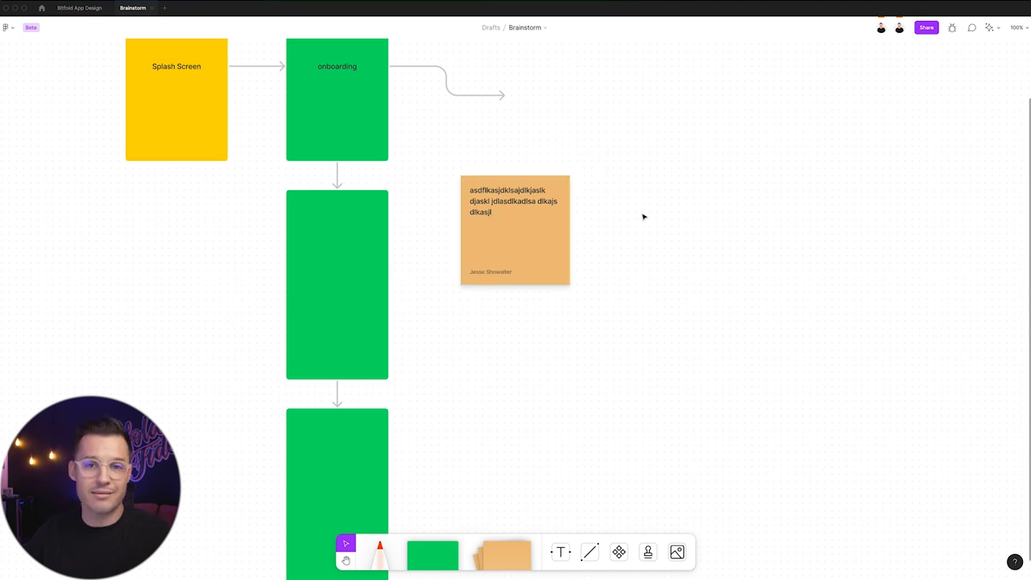
pyautogui.moveTo(516, 229); pyautogui.dragTo(487, 258)
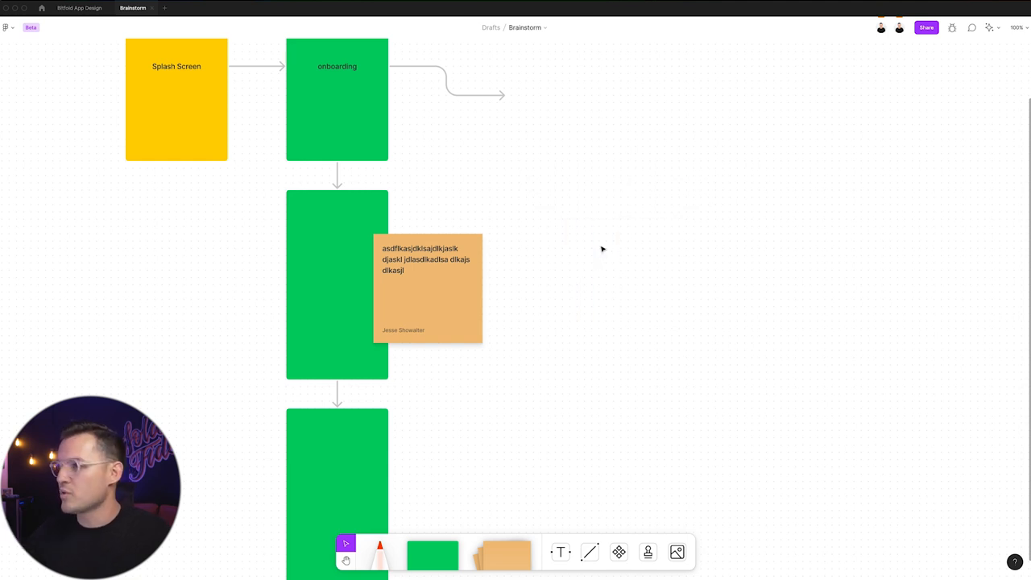
pyautogui.moveTo(558, 397)
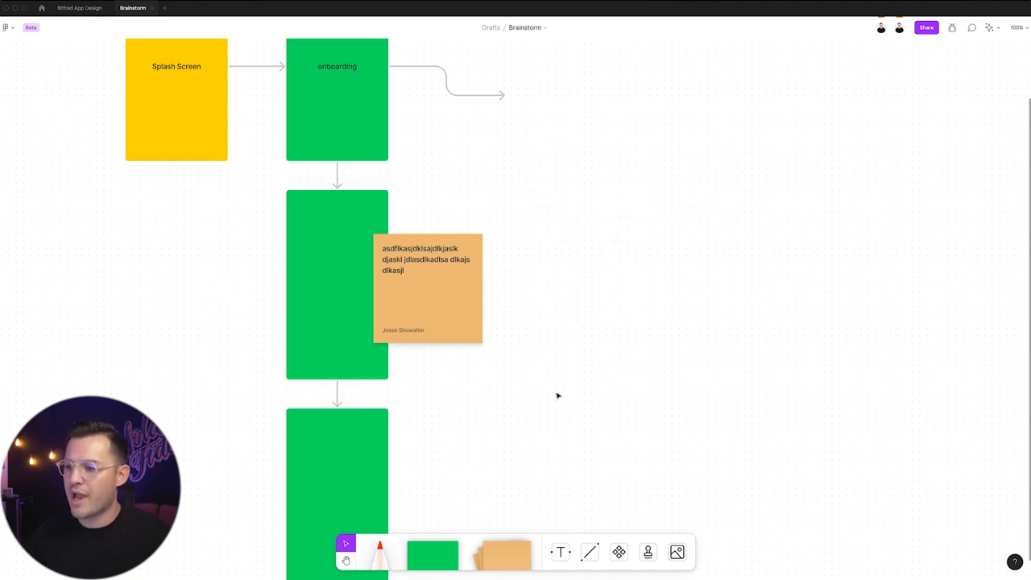
# - Add a text box with two placeholder lines and make the first a bold 'sub heading'
pyautogui.click(560, 551)
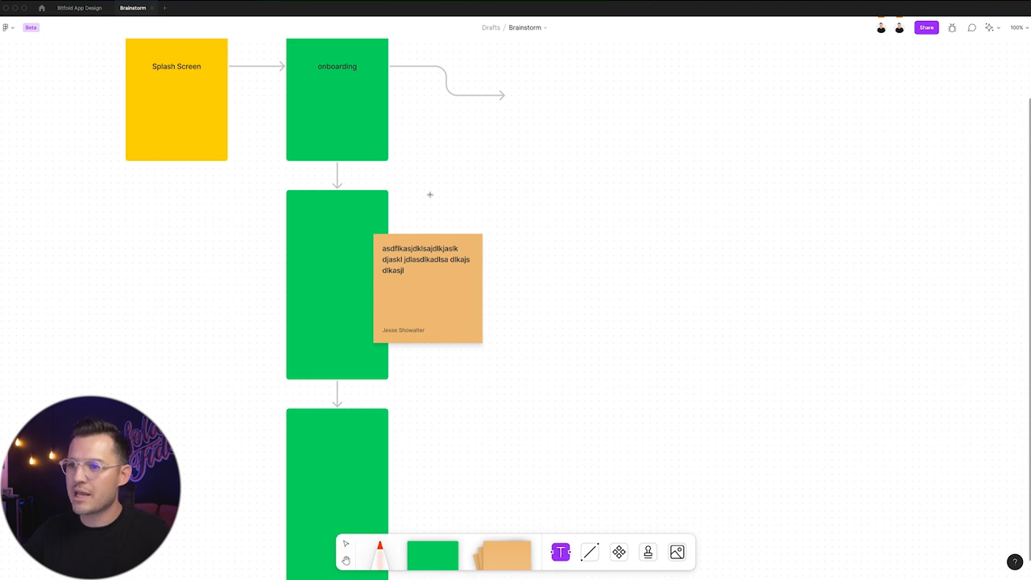
pyautogui.write('df,lkjadskljklasjd klsj')
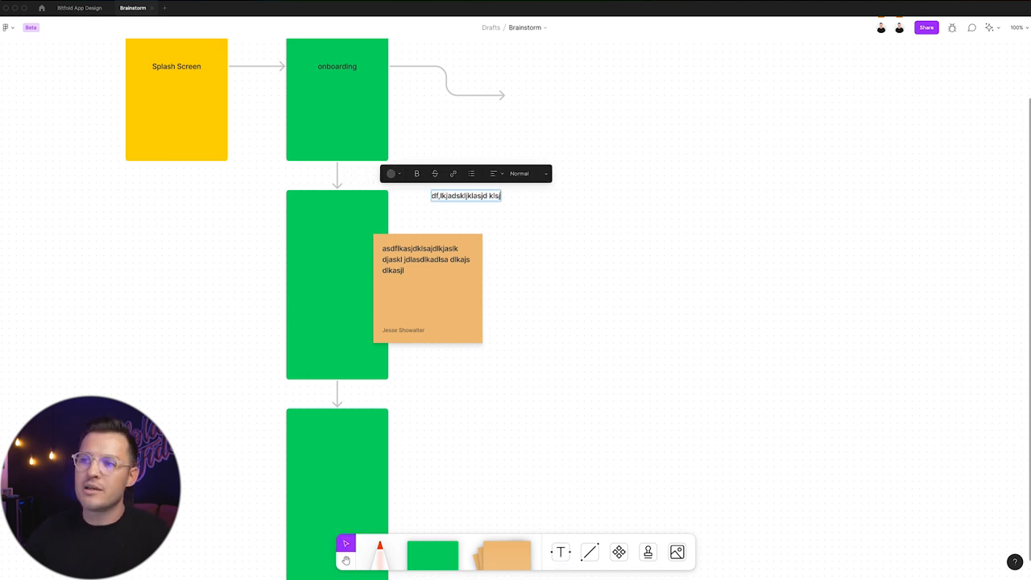
pyautogui.write('asdaskjldhkash dkjas')
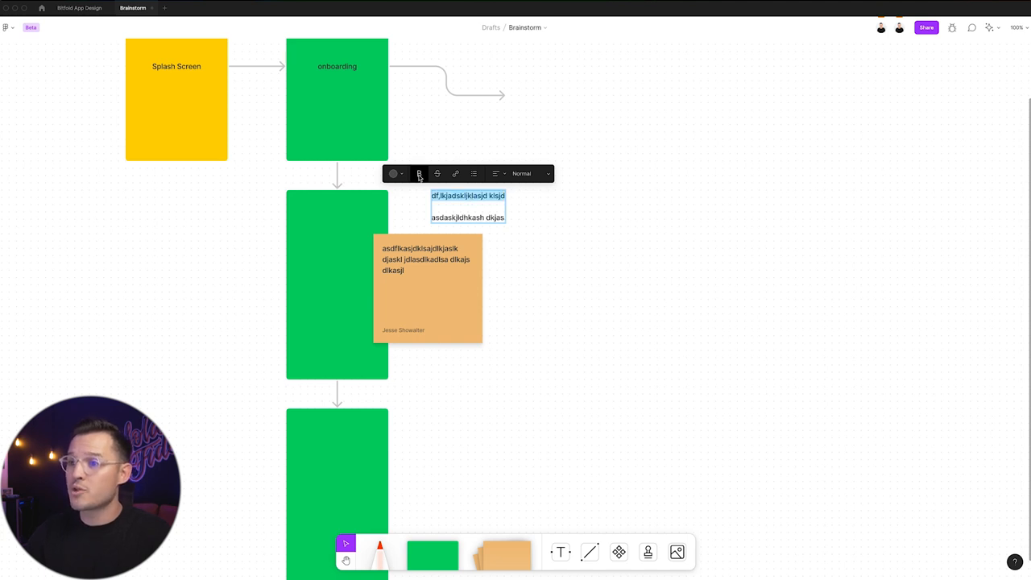
pyautogui.click(526, 174)
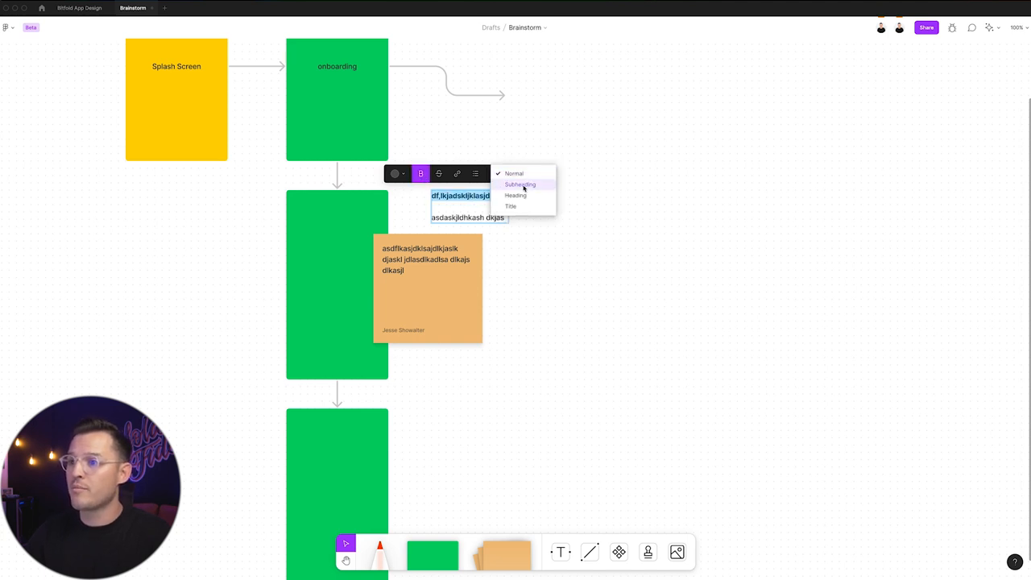
pyautogui.click(519, 184)
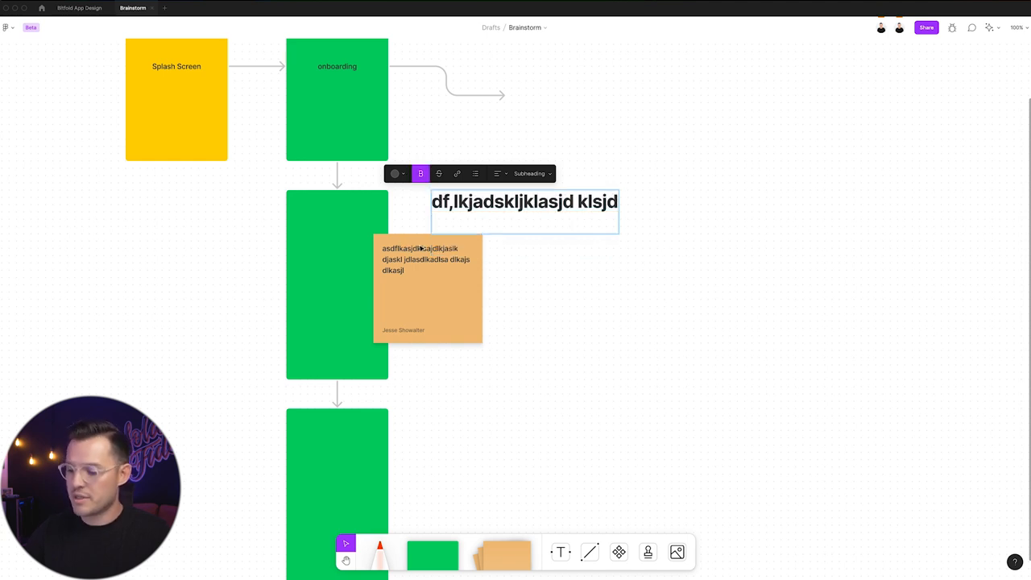
pyautogui.tripleClick(523, 201)
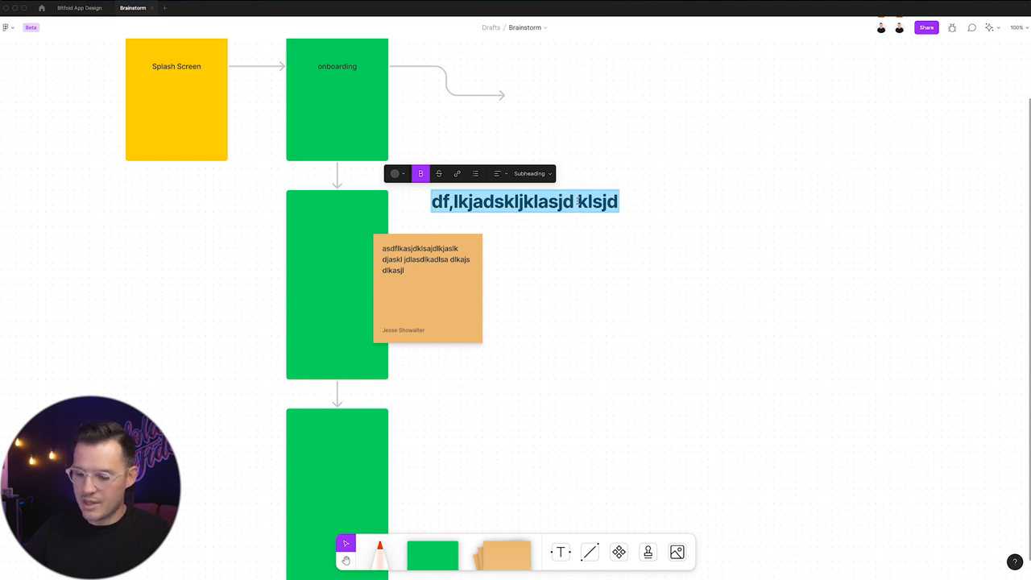
pyautogui.write('sub heading')
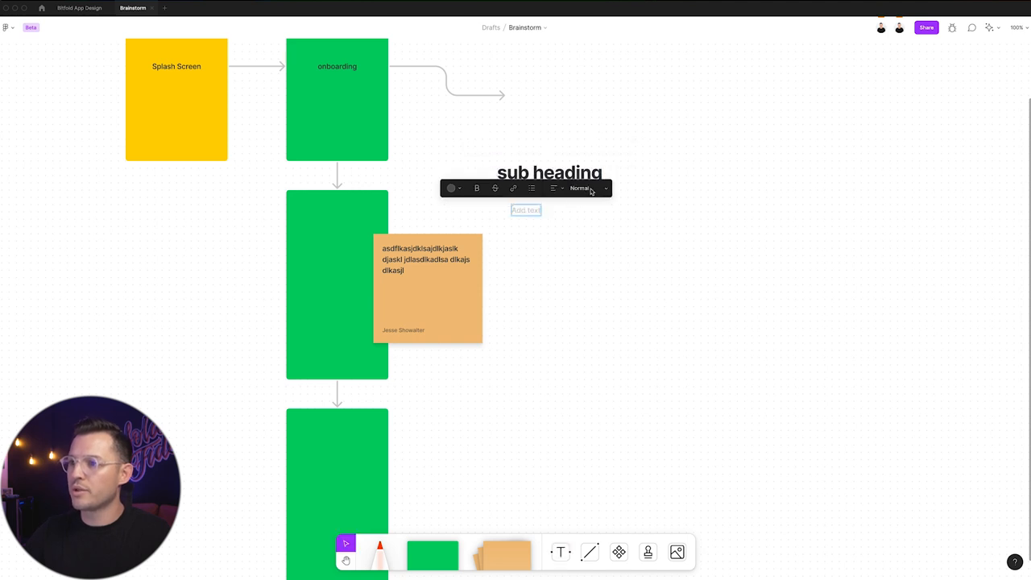
# - Edit the smaller line below the heading and move the text block over the second screen
pyautogui.click(583, 189)
pyautogui.write('da;lskd l;a skdl; kald; kl;dl')
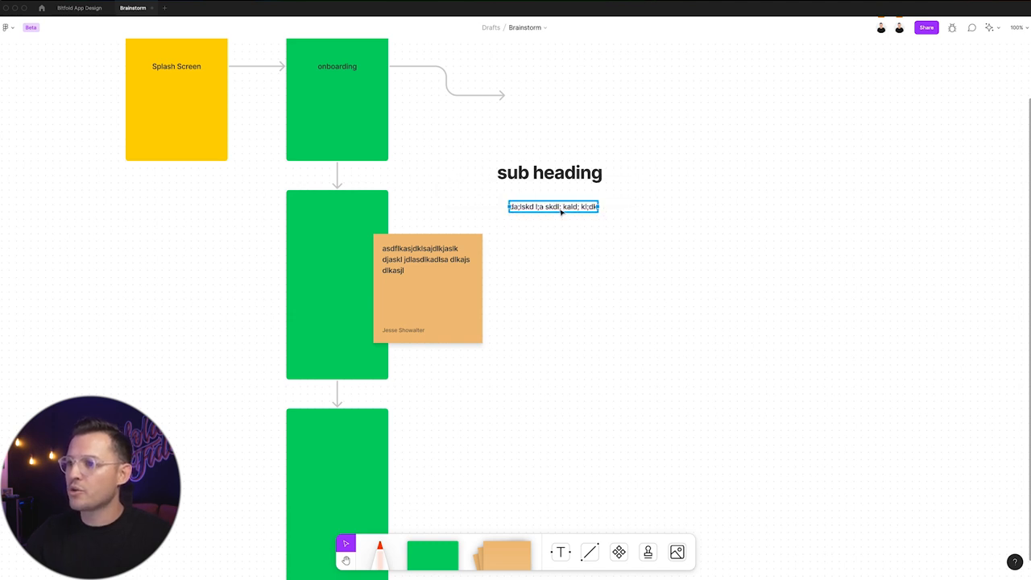
pyautogui.click(554, 207)
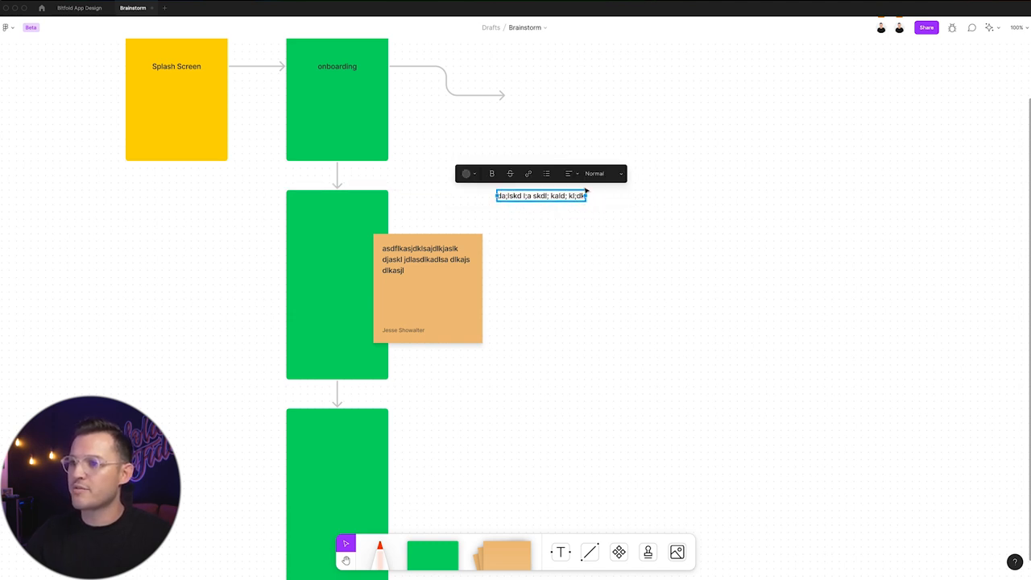
pyautogui.write('sub heading')
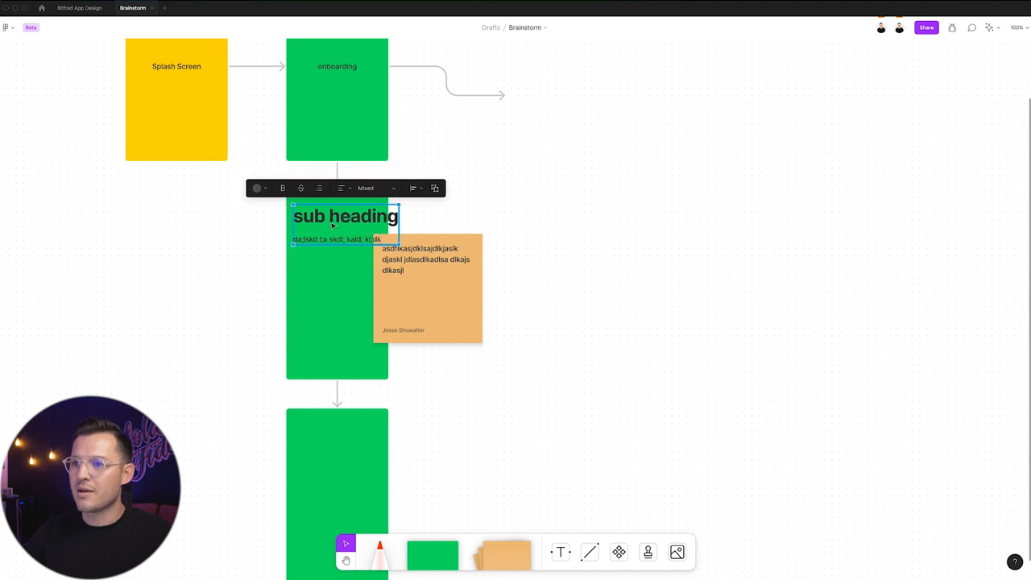
pyautogui.moveTo(345, 216); pyautogui.dragTo(529, 232)
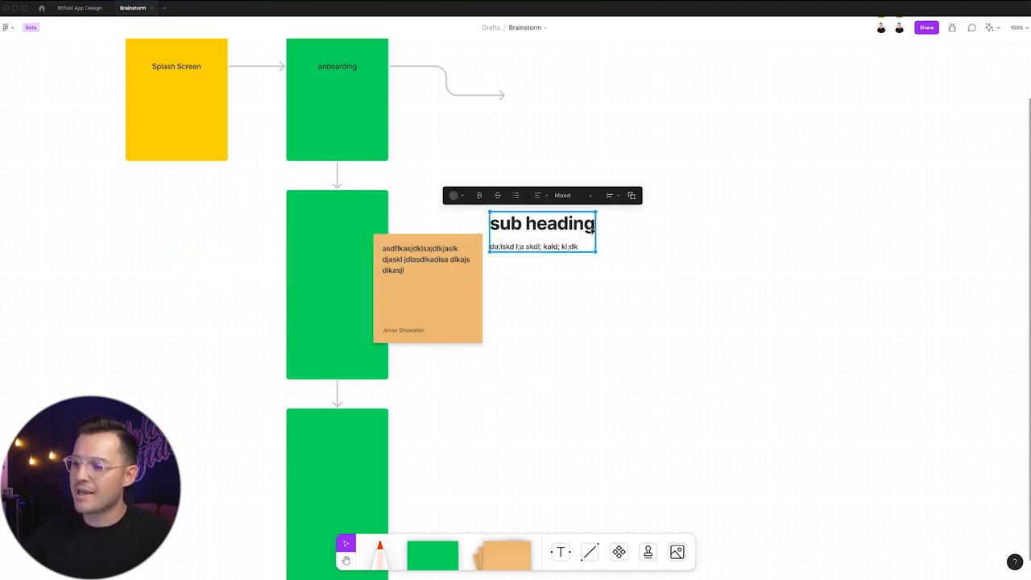
pyautogui.moveTo(619, 551)
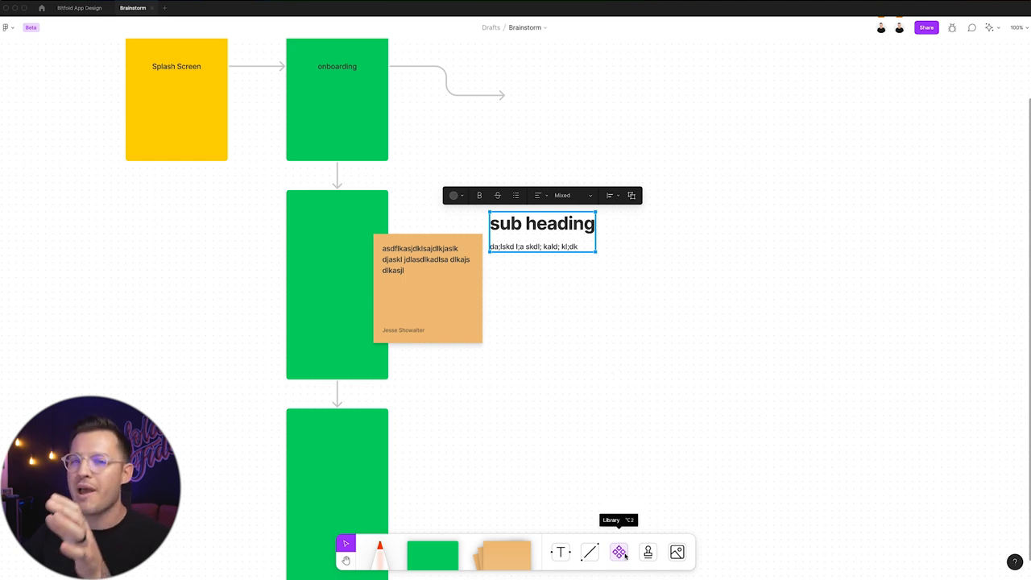
# - Place the warning-sign component from the Library's Recently used onto the second green screen's corner
pyautogui.click(619, 551)
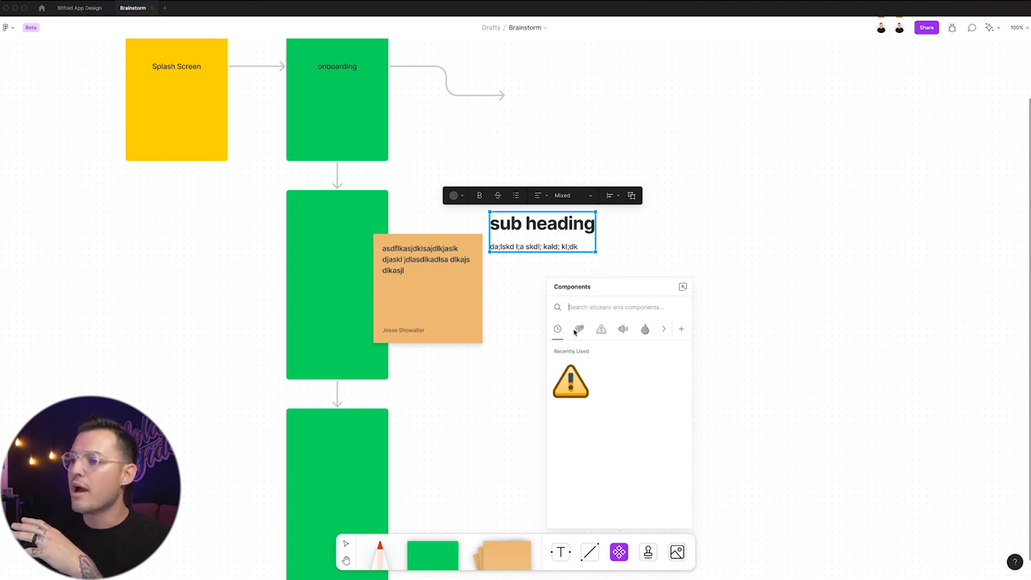
pyautogui.click(601, 329)
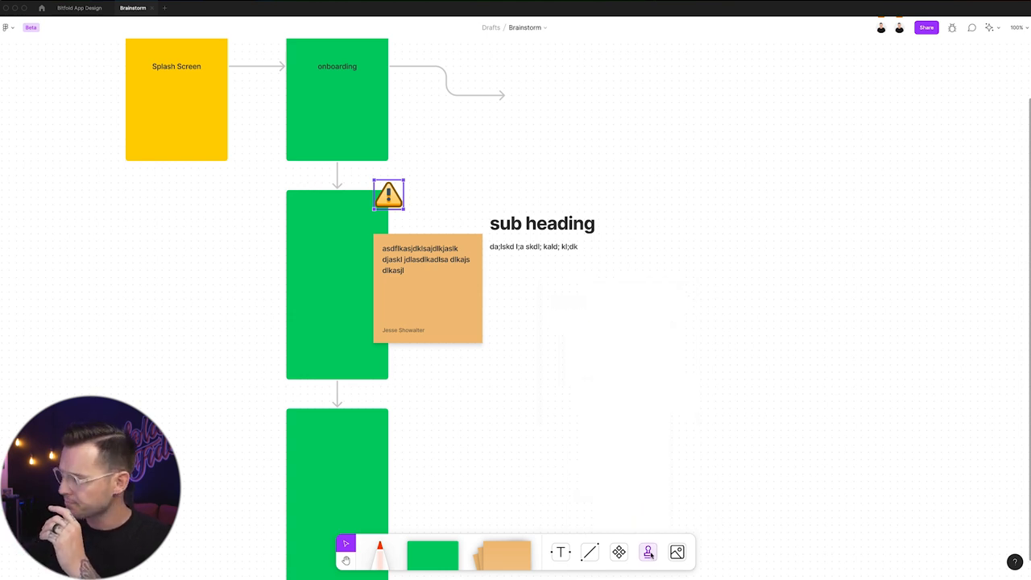
pyautogui.click(648, 551)
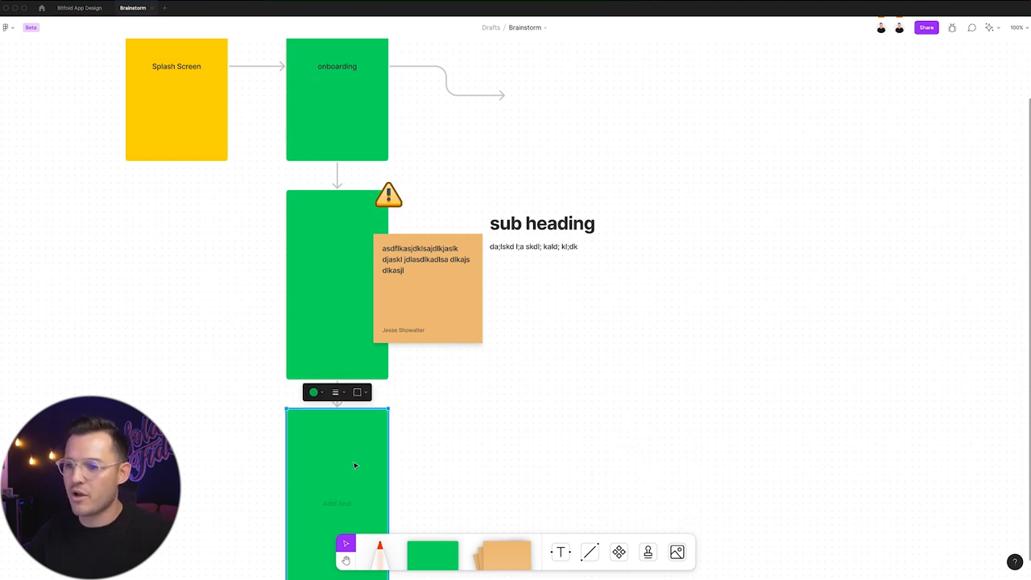
# - Choose the thumbs-up stamp from the stamp wheel to stamp the shapes
pyautogui.click(648, 551)
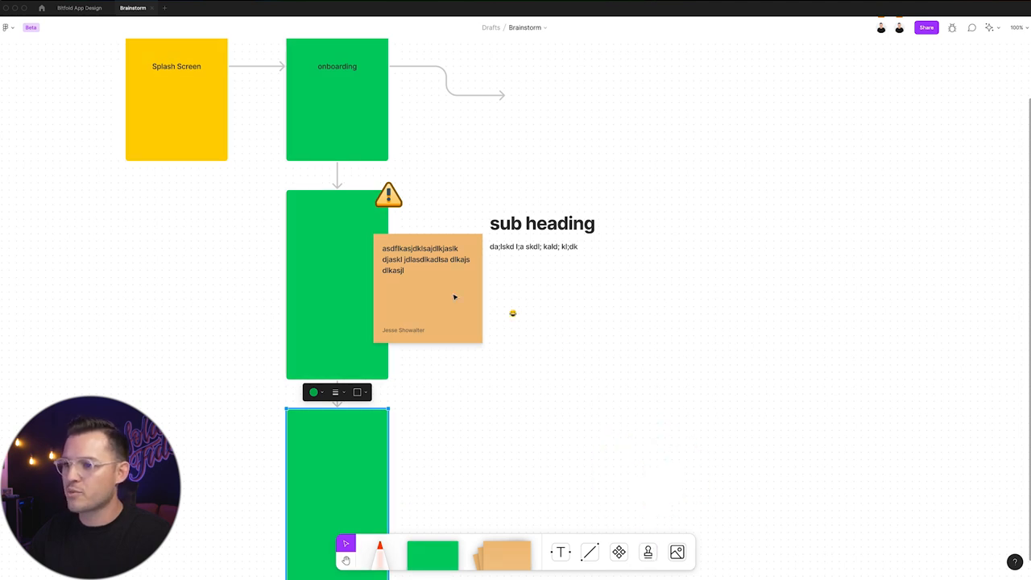
pyautogui.click(648, 551)
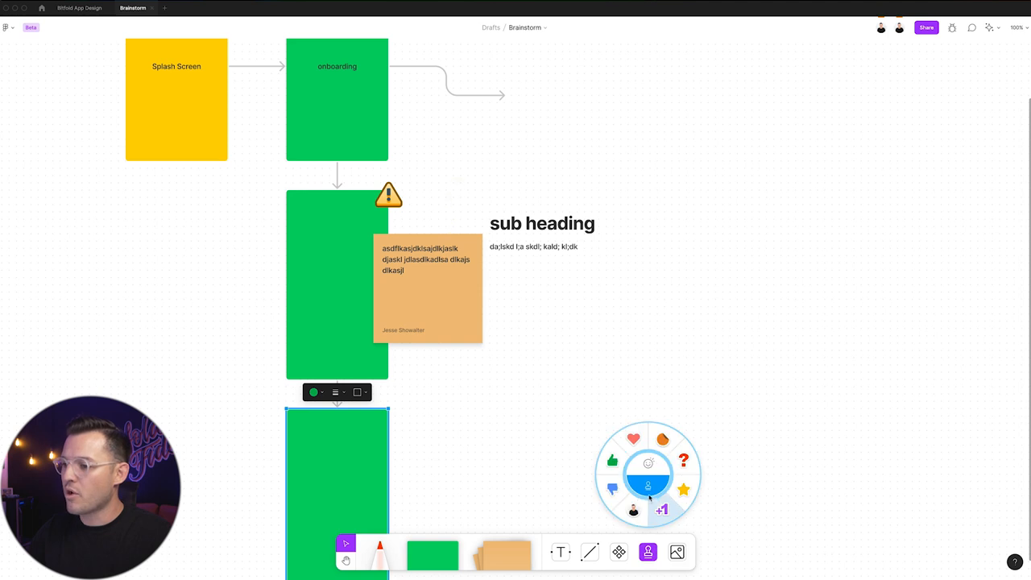
pyautogui.click(612, 461)
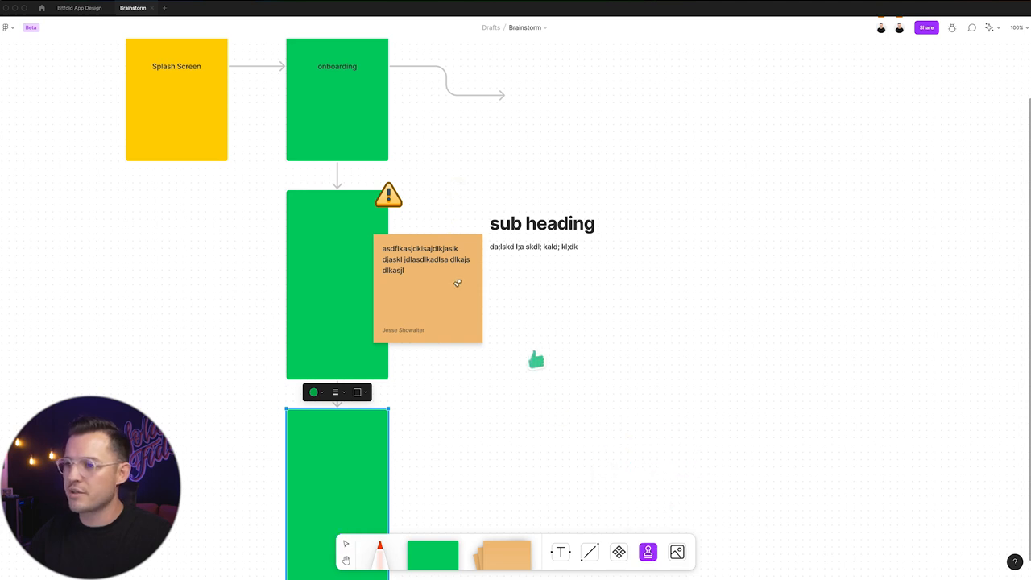
pyautogui.moveTo(497, 314)
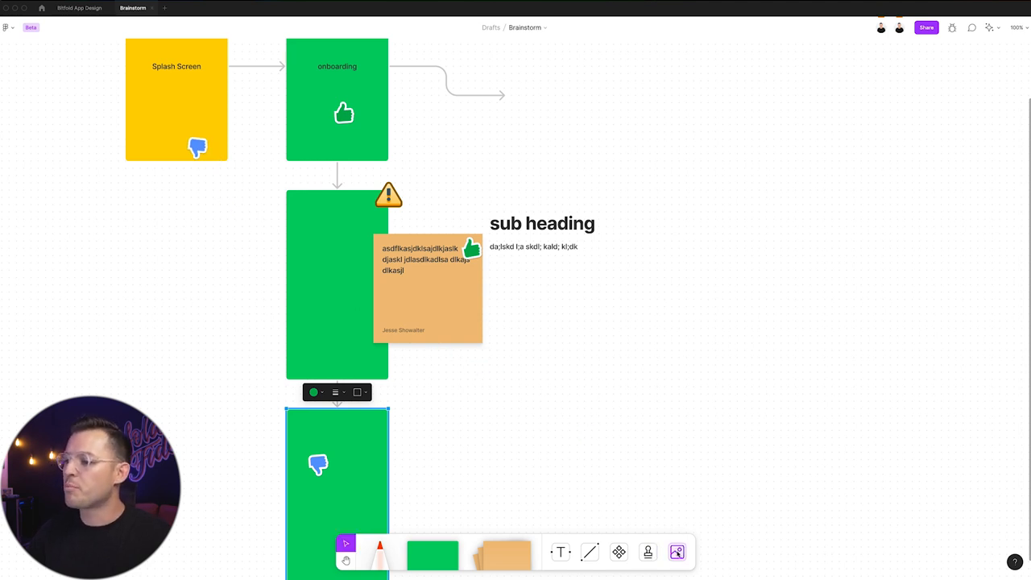
pyautogui.moveTo(676, 551)
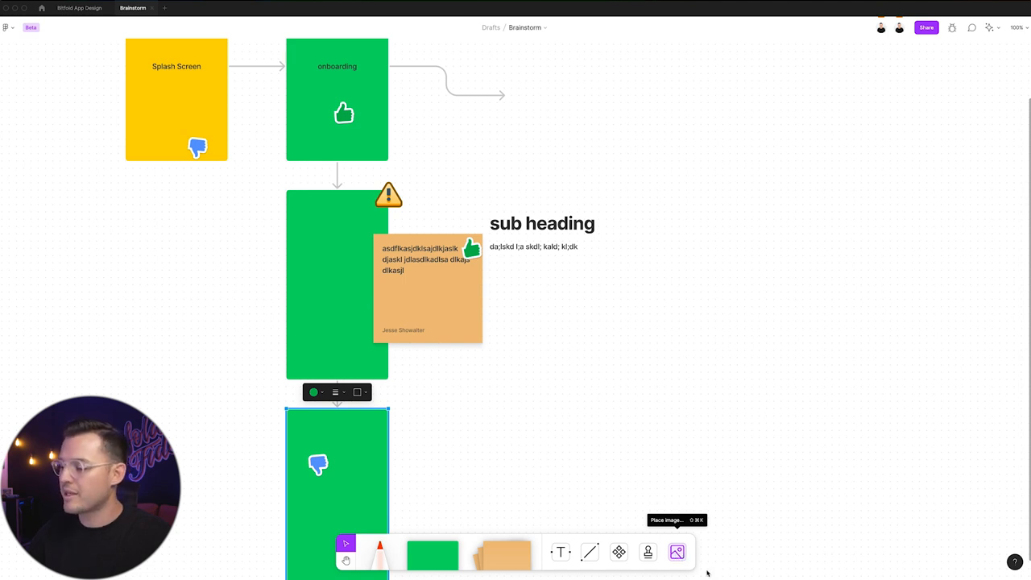
# - Start placing the phone illustration image on the board
pyautogui.click(677, 551)
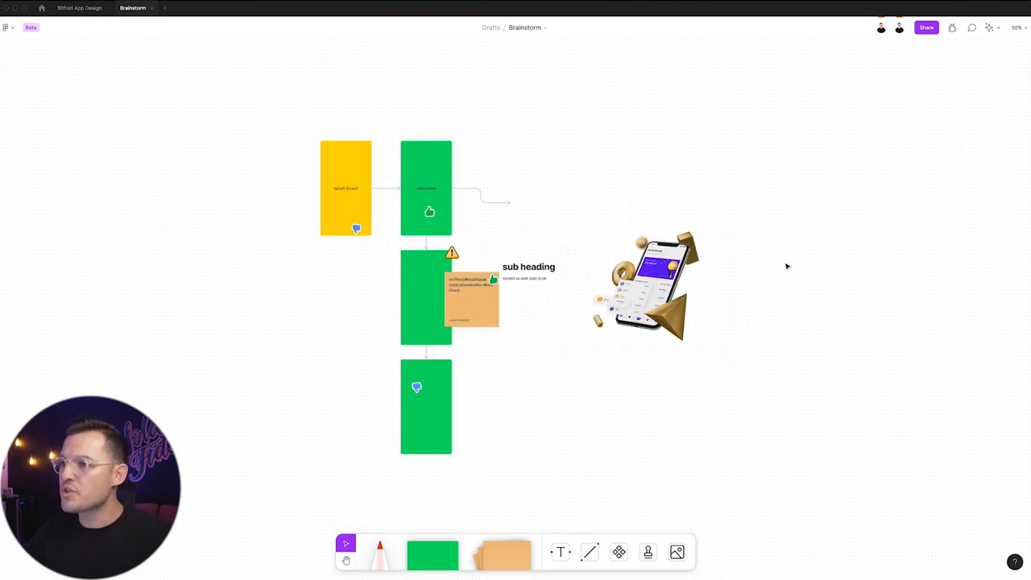
pyautogui.moveTo(777, 267)
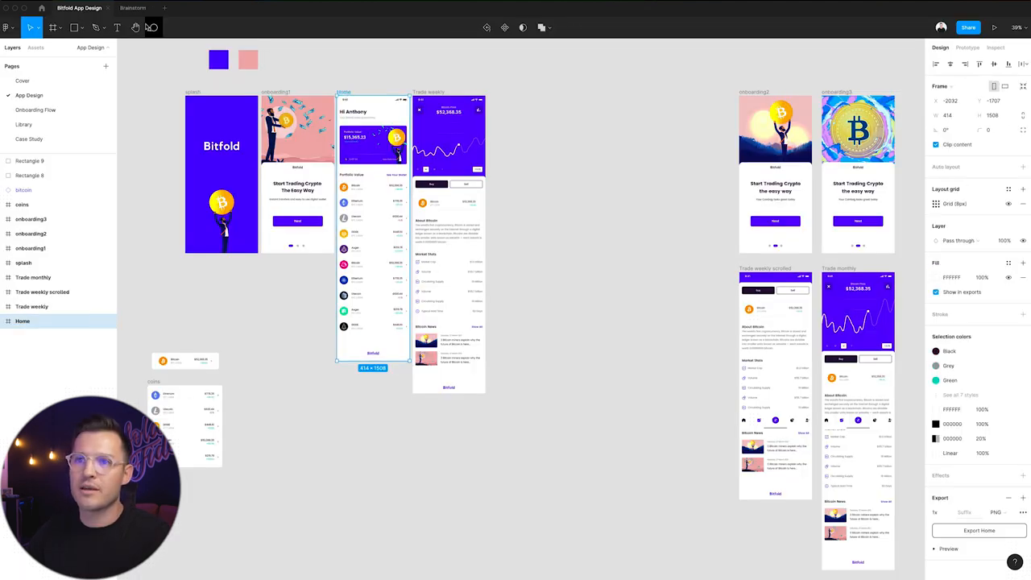
# - Copy the Home screen from the Bitfold design file onto the board at the end of onboarding's arrow
pyautogui.click(132, 8)
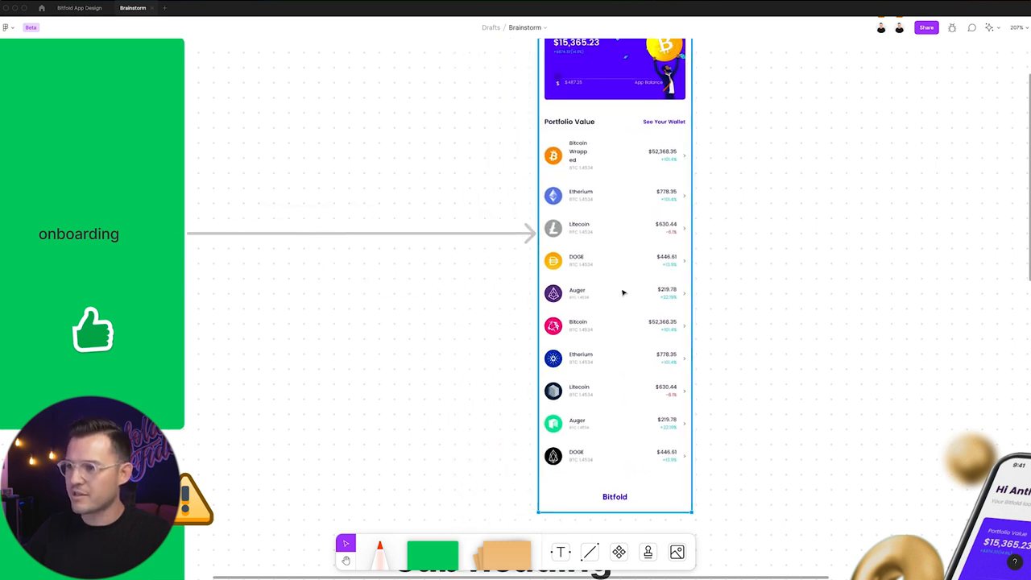
pyautogui.scroll(-3)
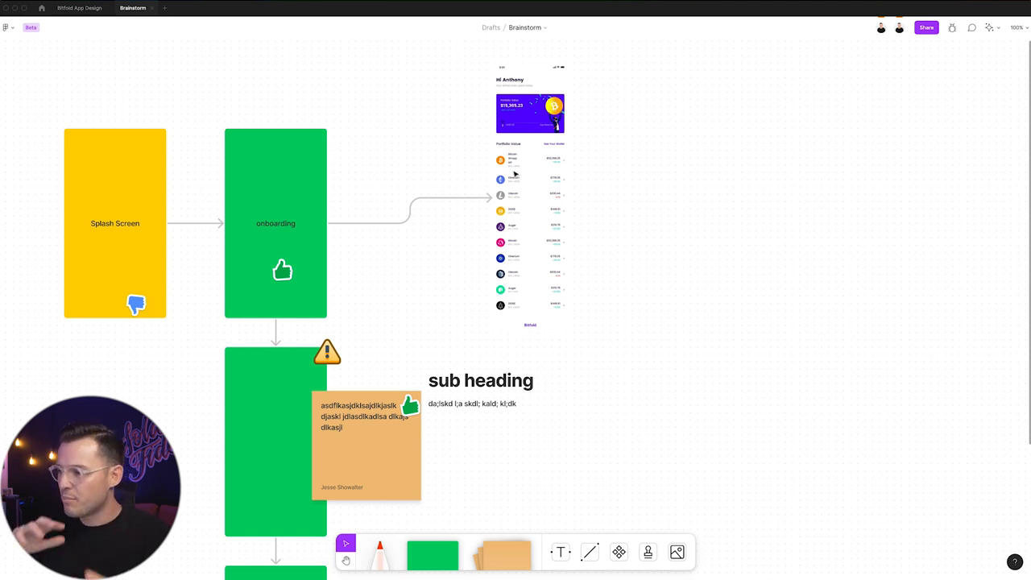
pyautogui.moveTo(595, 174)
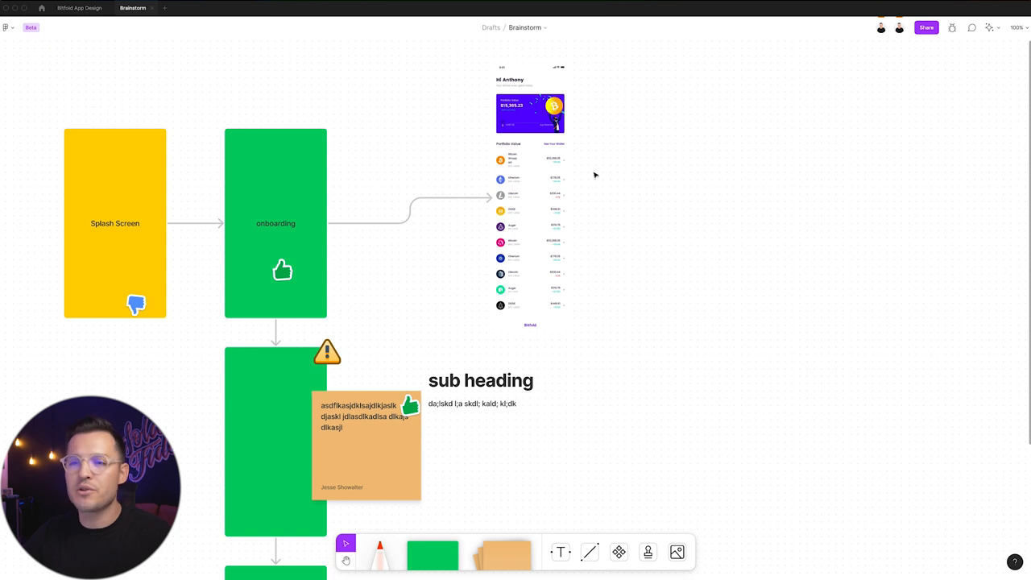
pyautogui.click(925, 26)
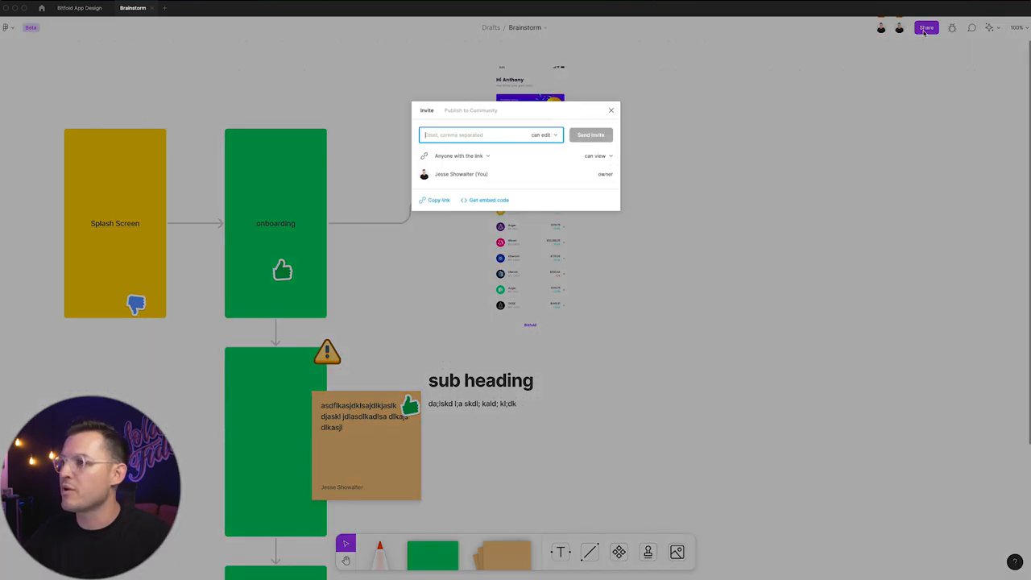
pyautogui.click(611, 110)
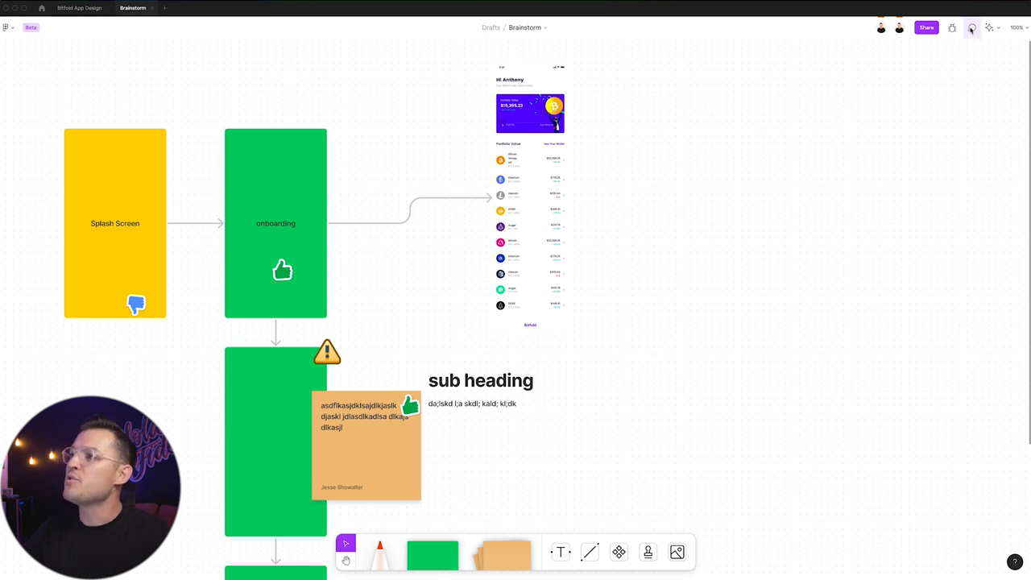
pyautogui.click(972, 26)
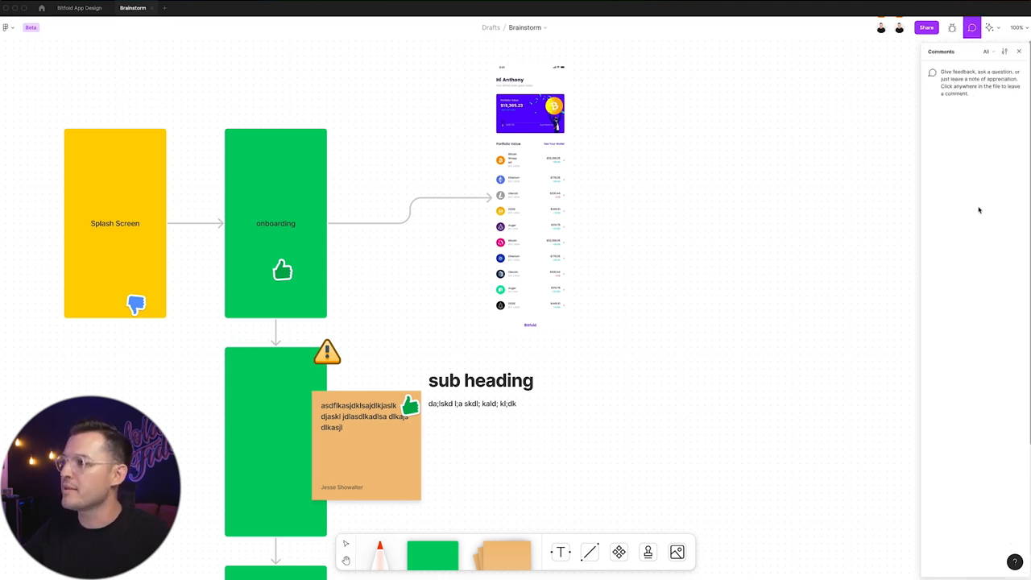
pyautogui.click(300, 190)
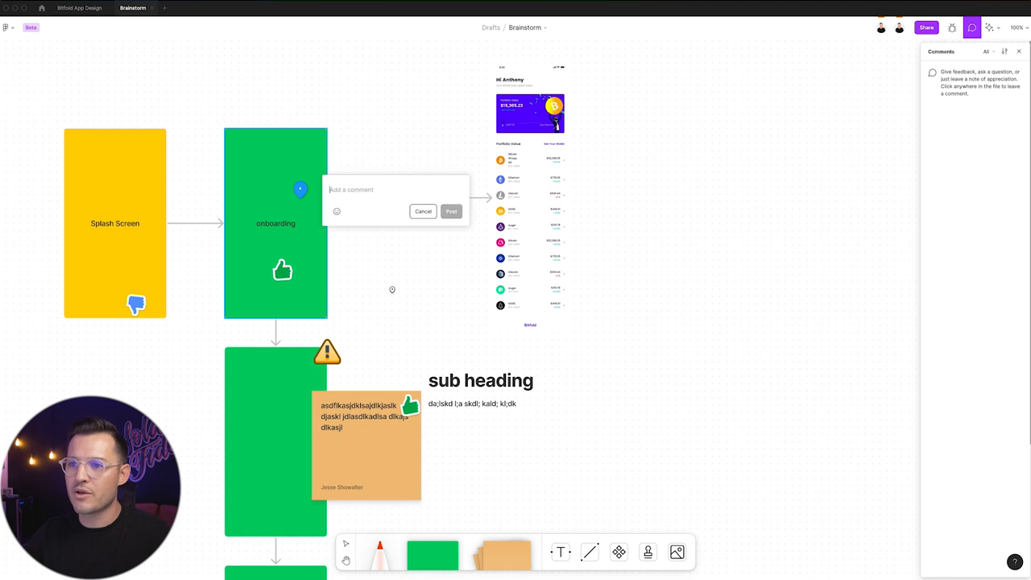
pyautogui.click(422, 211)
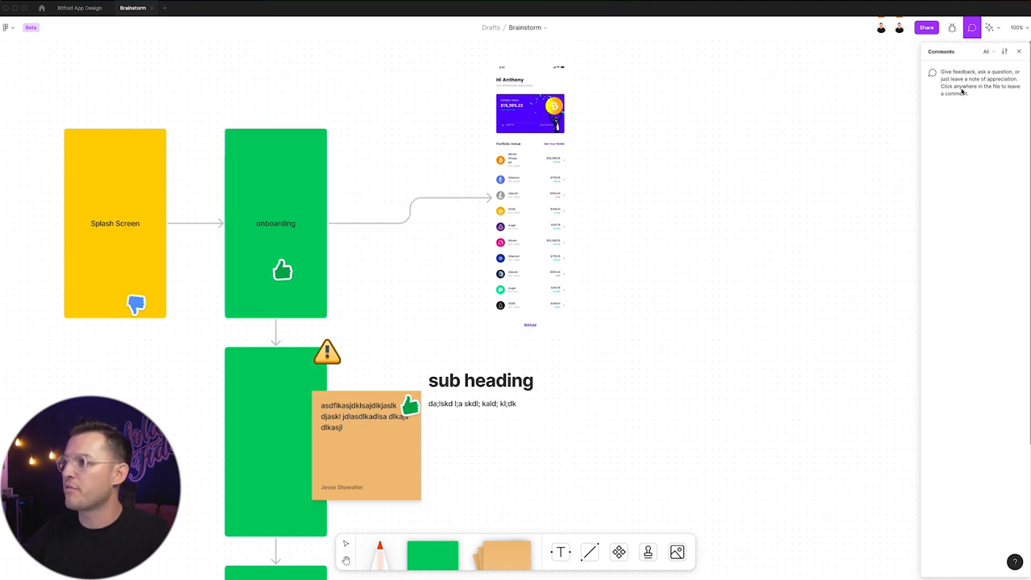
pyautogui.click(991, 27)
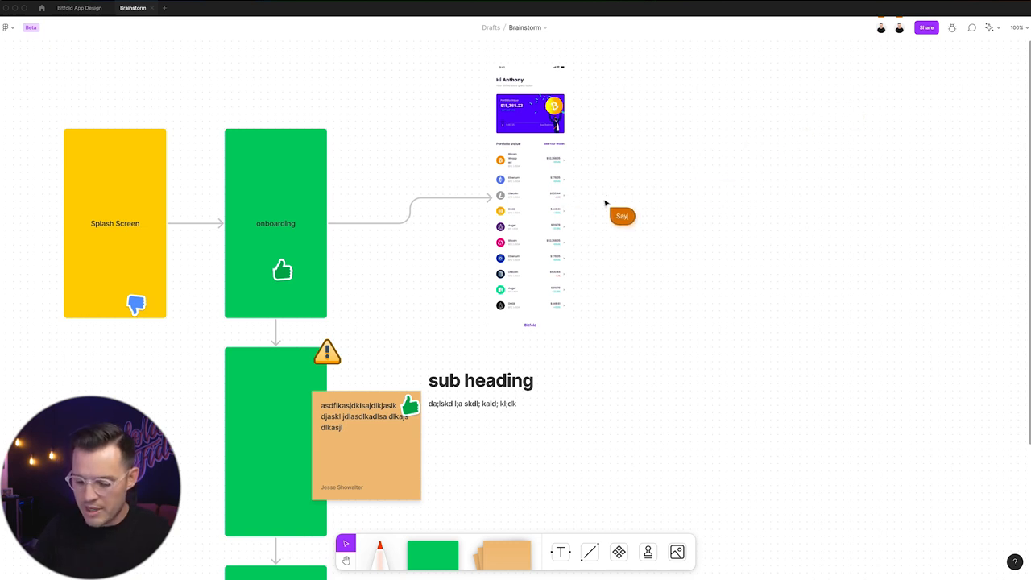
# - Send cursor-chat messages like 'something' beside the onboarding box, then return to Bitfold App Design
pyautogui.write('something')
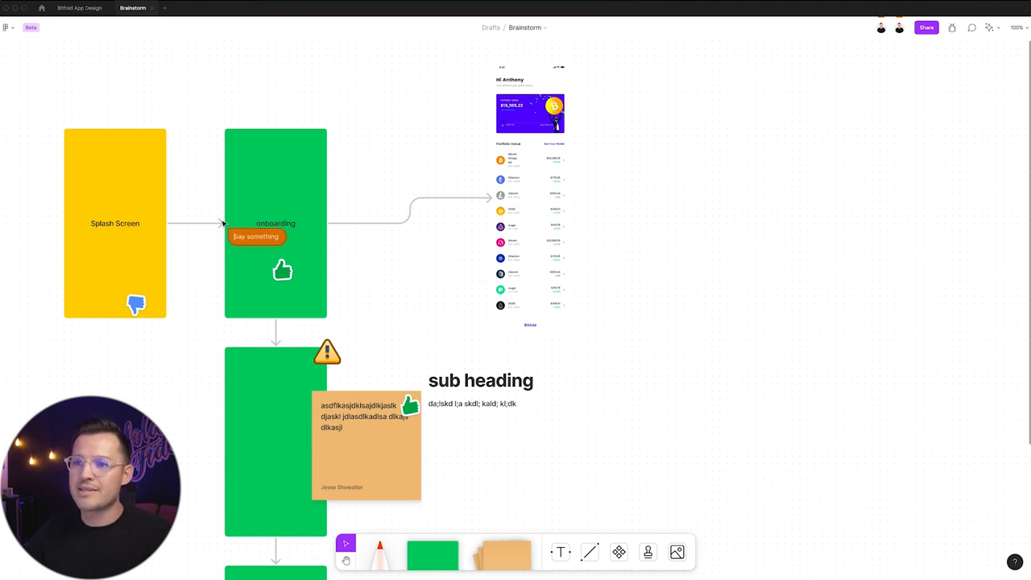
pyautogui.click(276, 223)
pyautogui.write('this is fun')
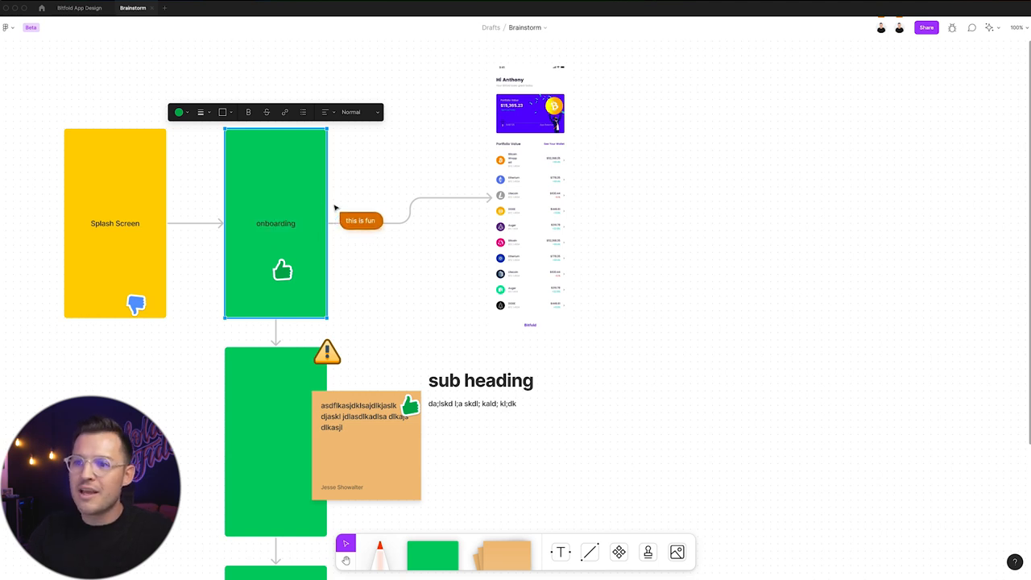
pyautogui.moveTo(361, 219); pyautogui.dragTo(293, 234)
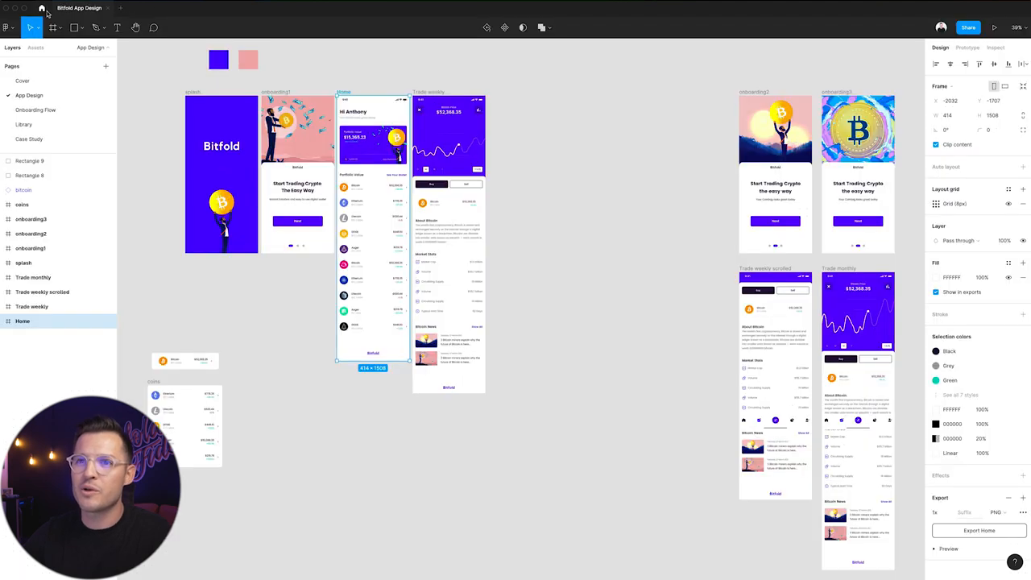
# - From Figma home, move Brainstorm into the Cardboard Nerd project and show that project's files
pyautogui.click(42, 8)
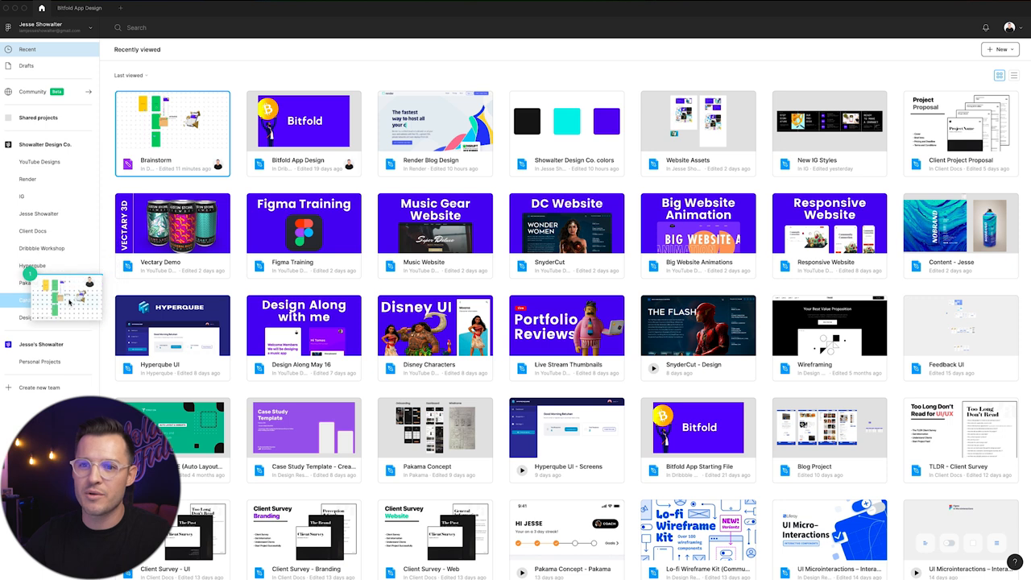
pyautogui.click(39, 300)
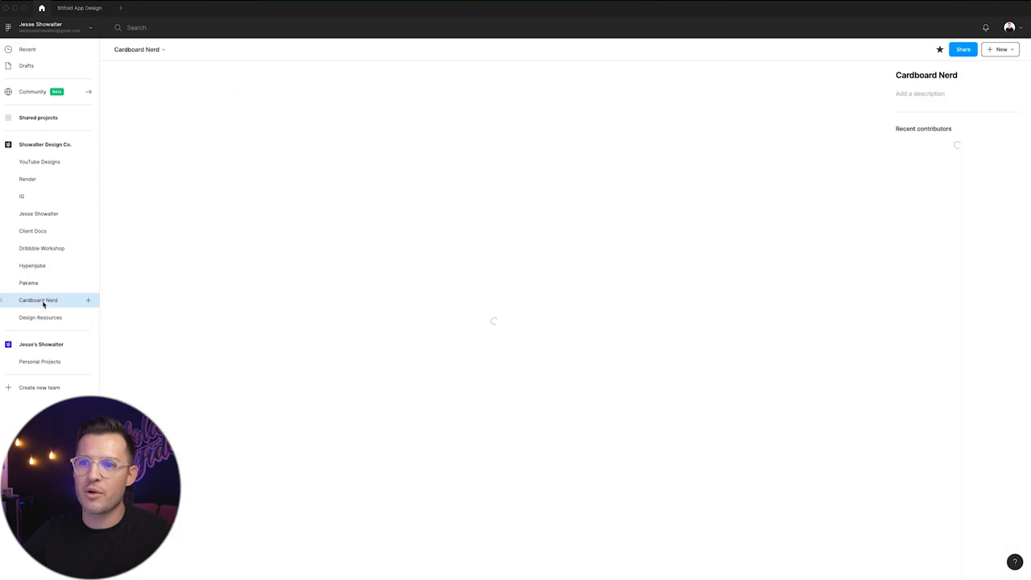
pyautogui.click(39, 299)
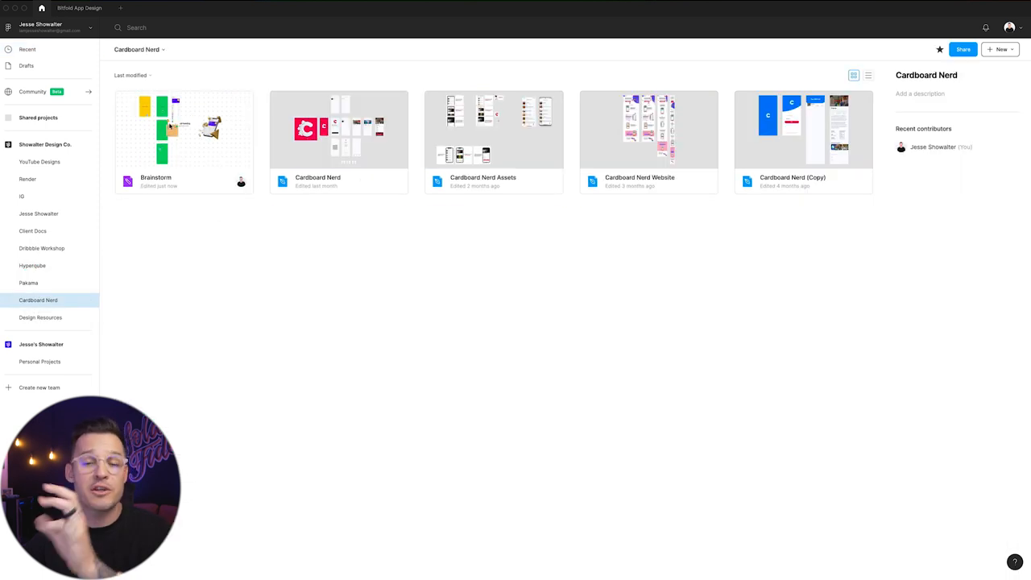